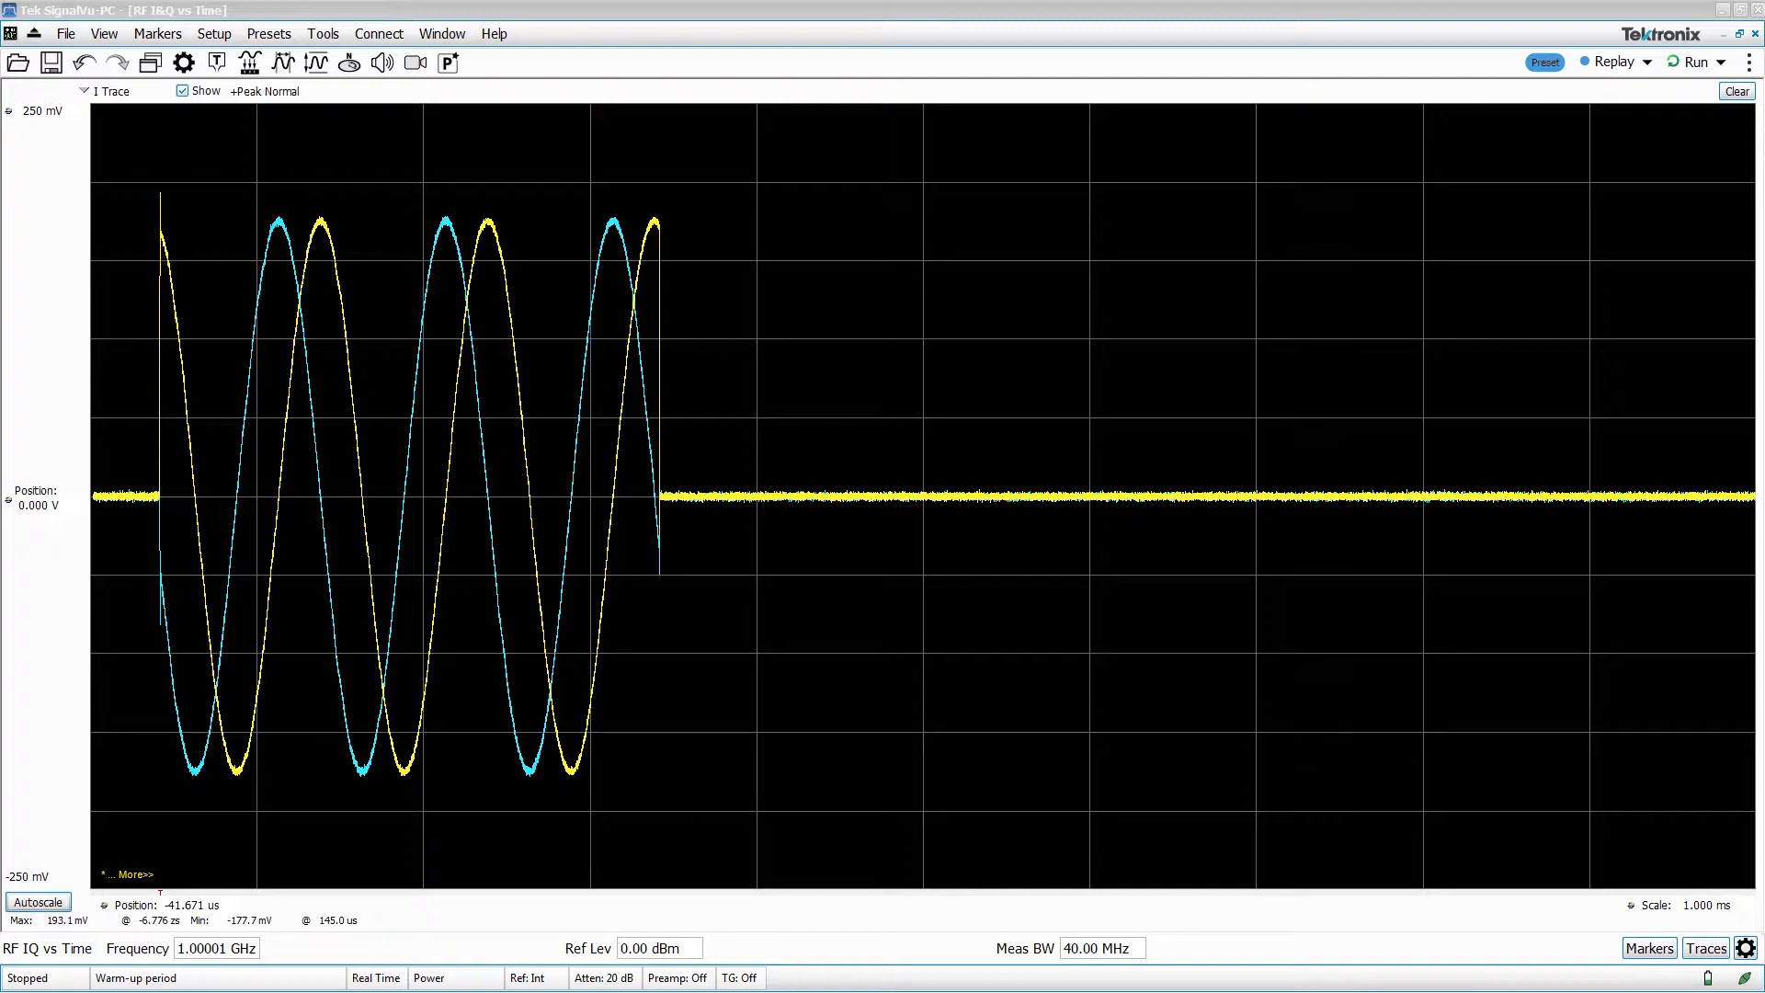
mouse_move(197, 303)
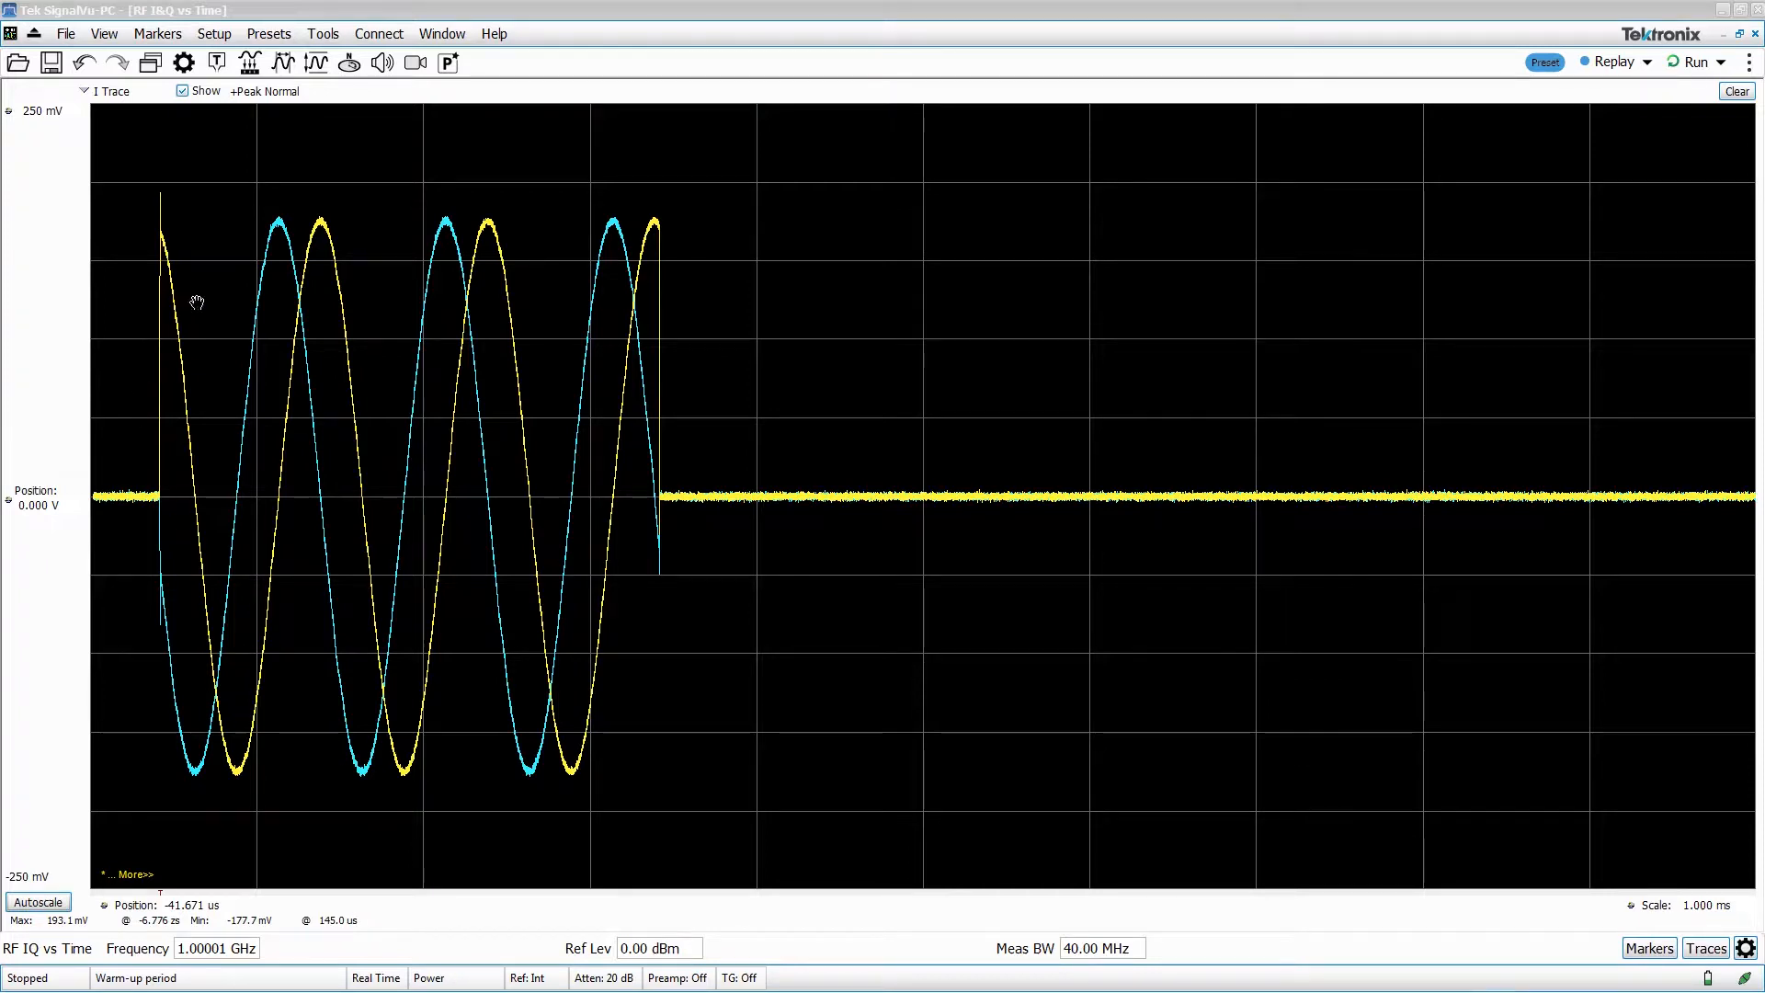
mouse_move(180, 441)
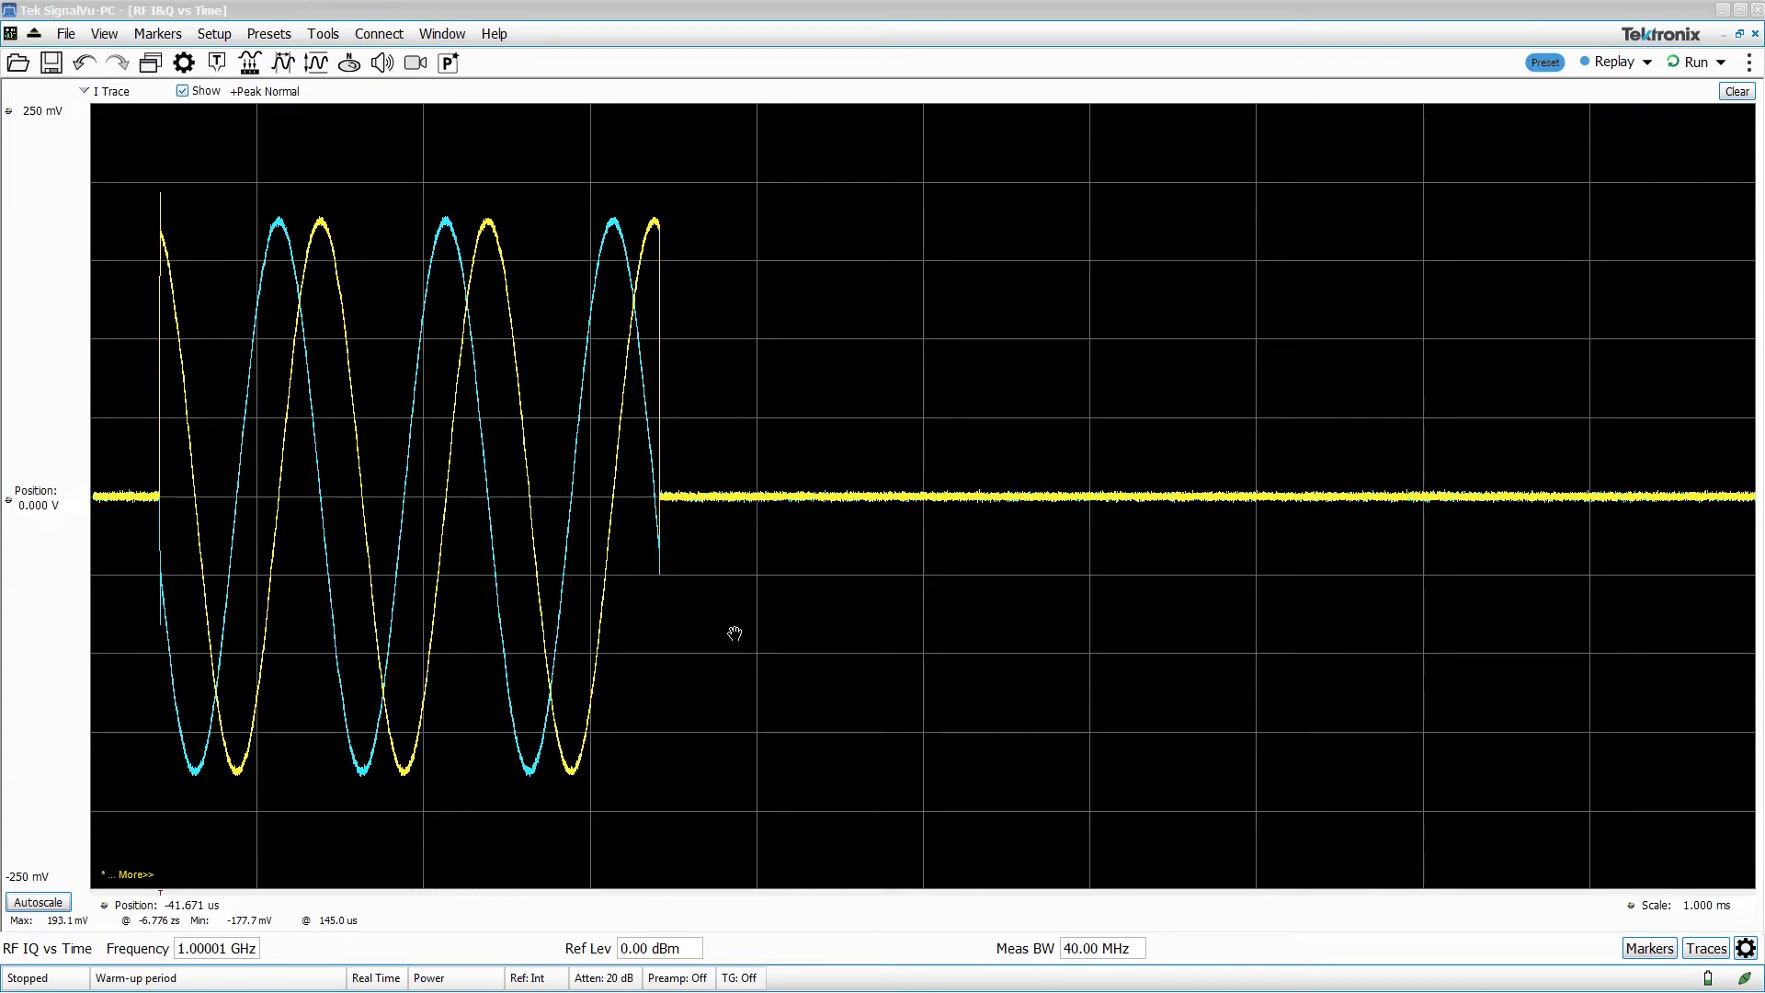
mouse_move(1568, 185)
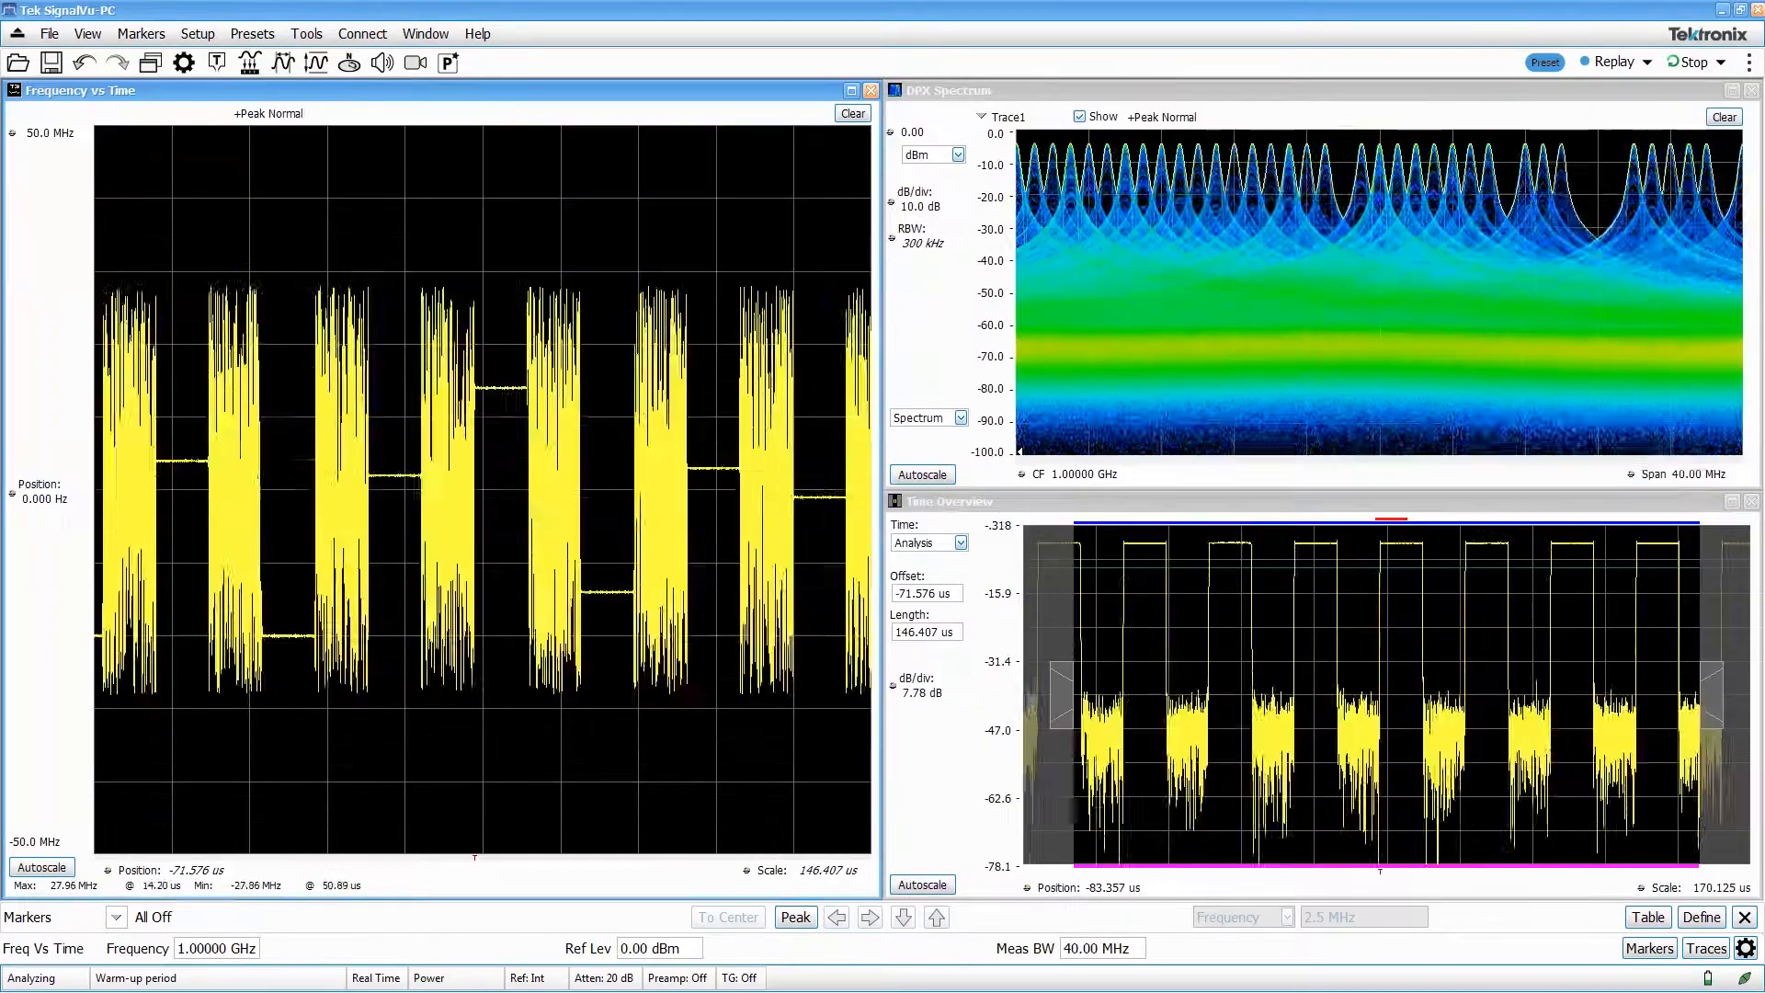
Step: Stop acquisition and add markers to the frequency trace and the time overview via right-click Add Marker
left_click(1691, 62)
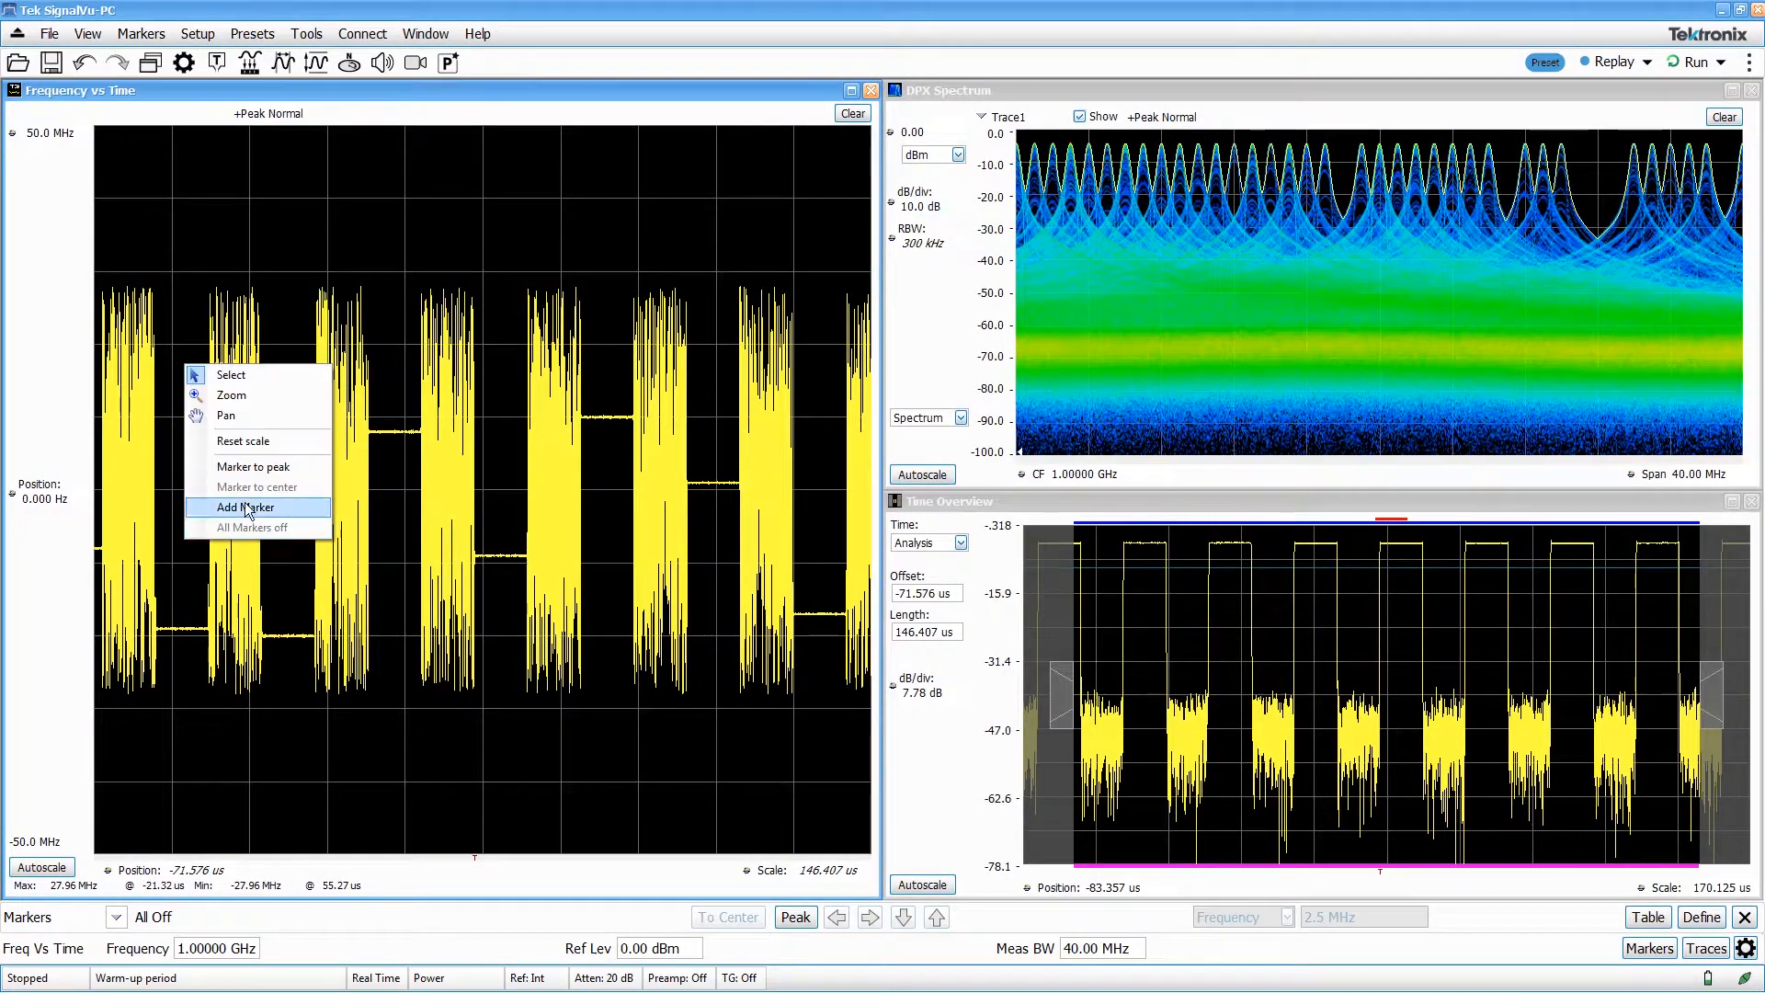
left_click(243, 507)
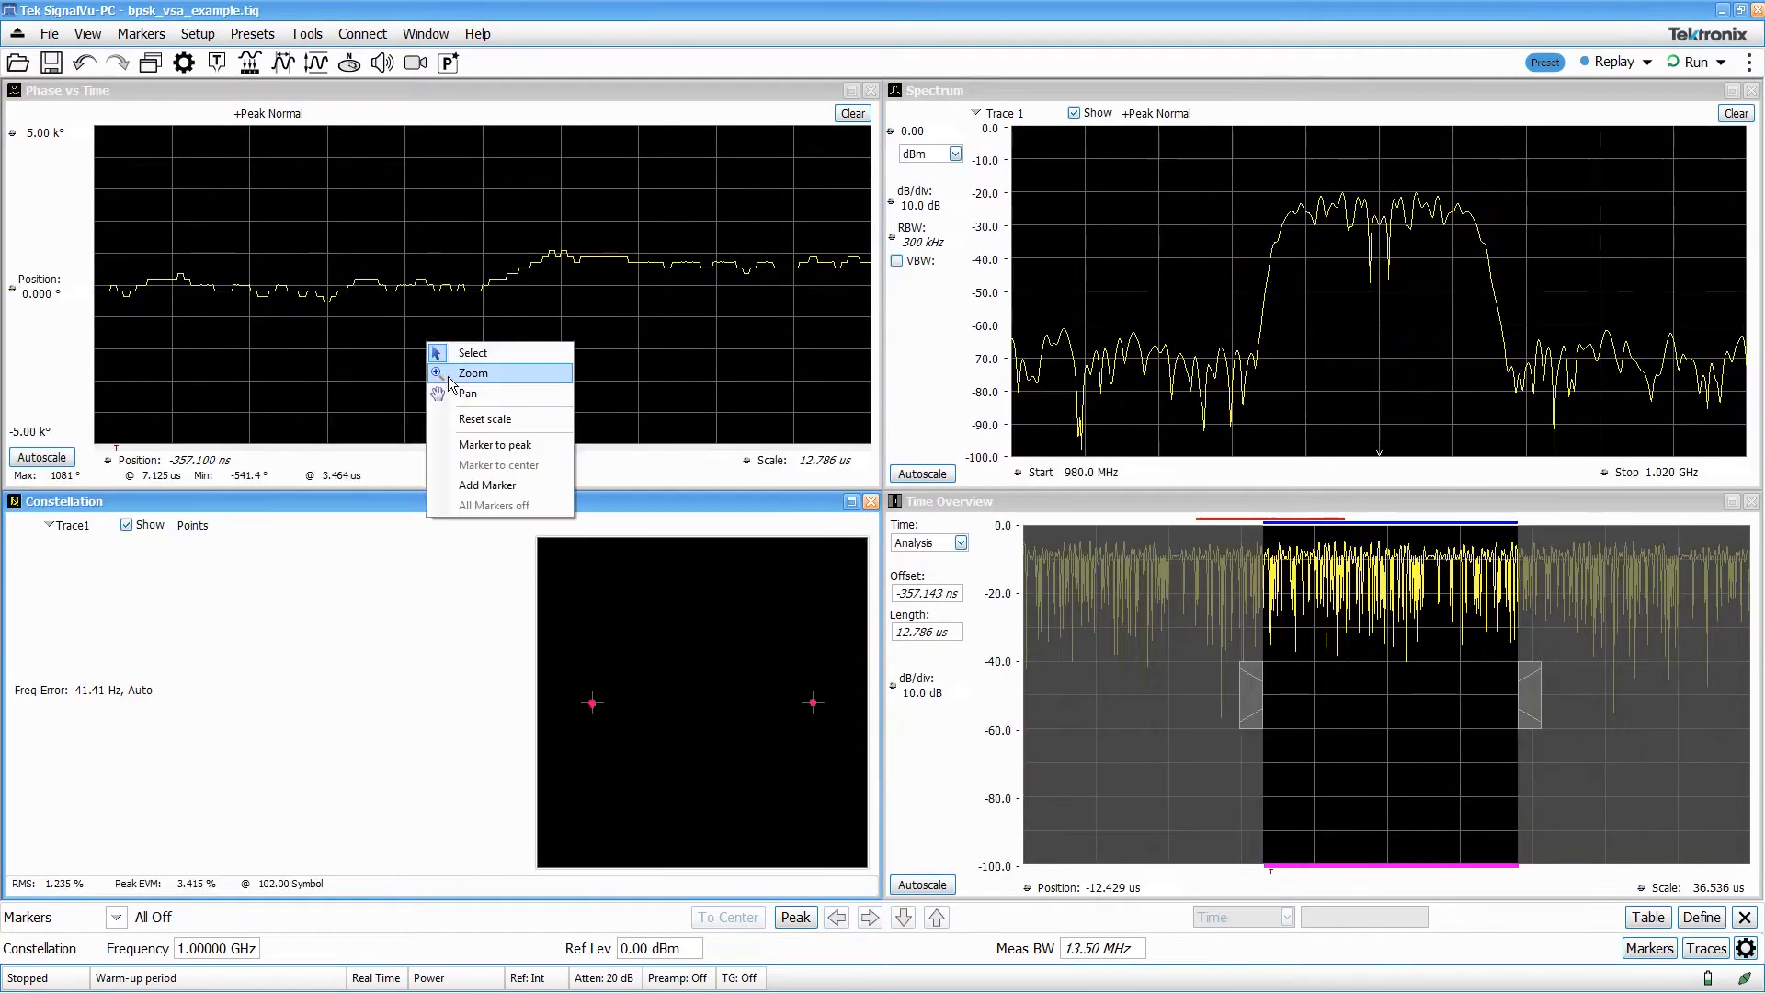
left_click(472, 373)
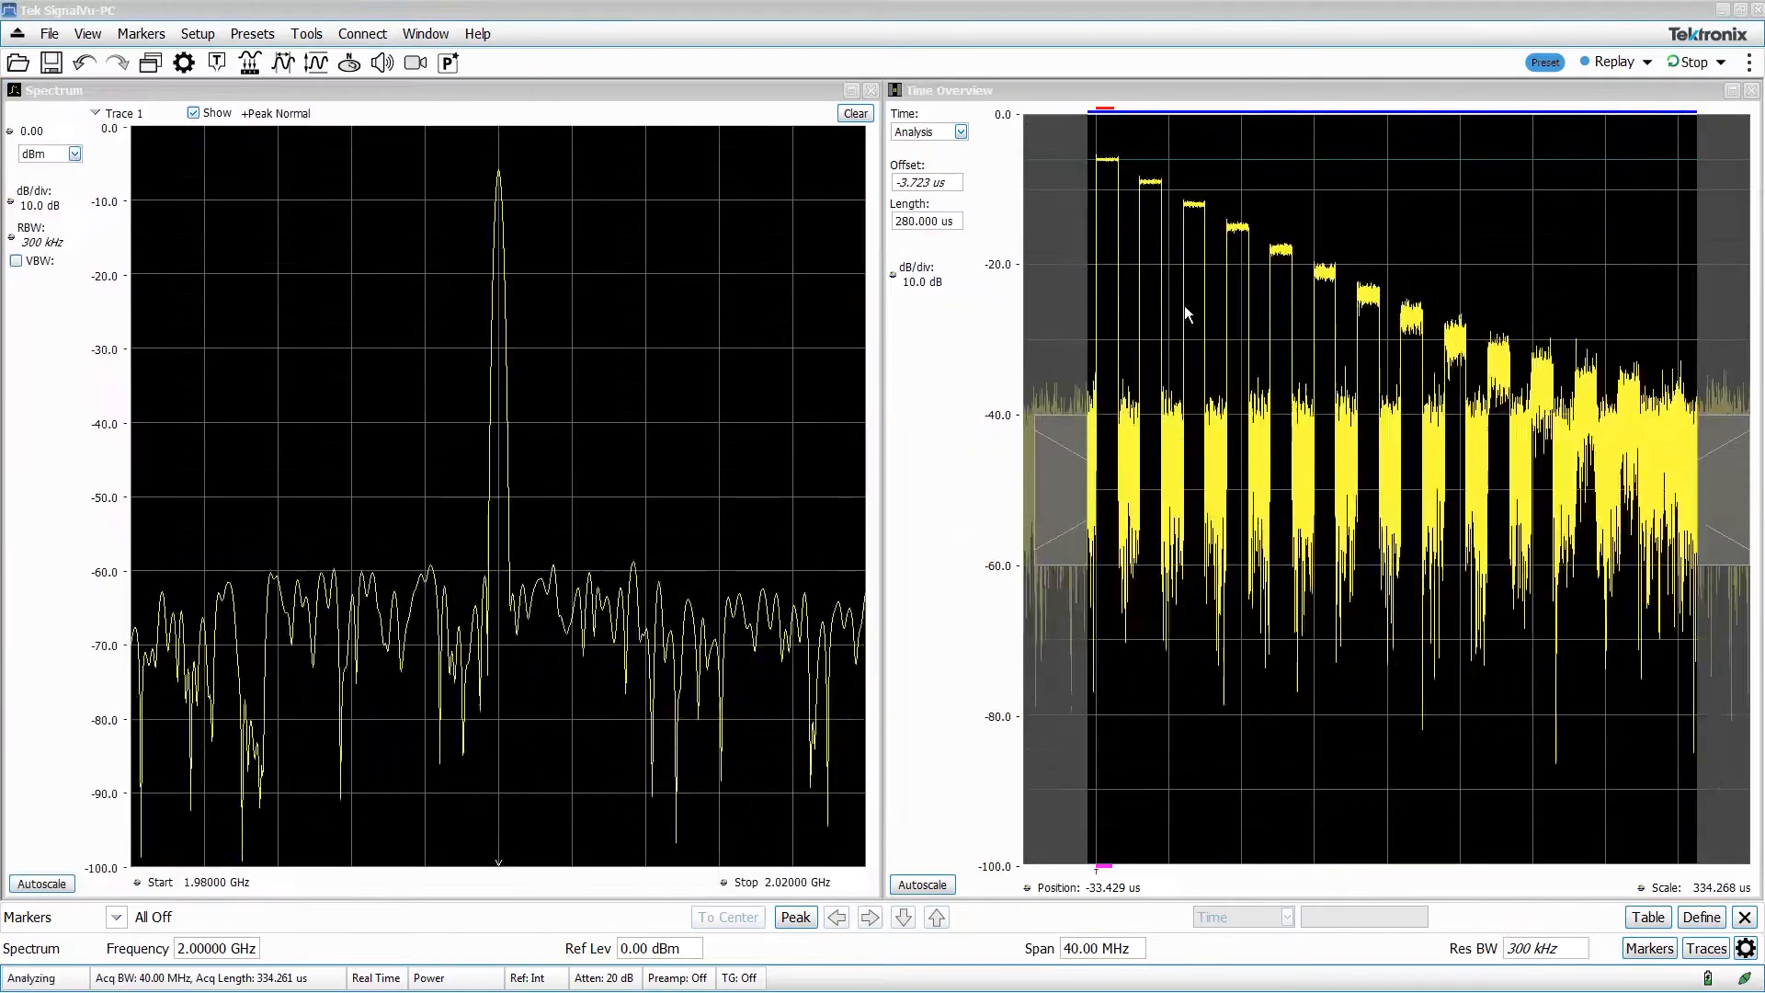
right_click(1184, 314)
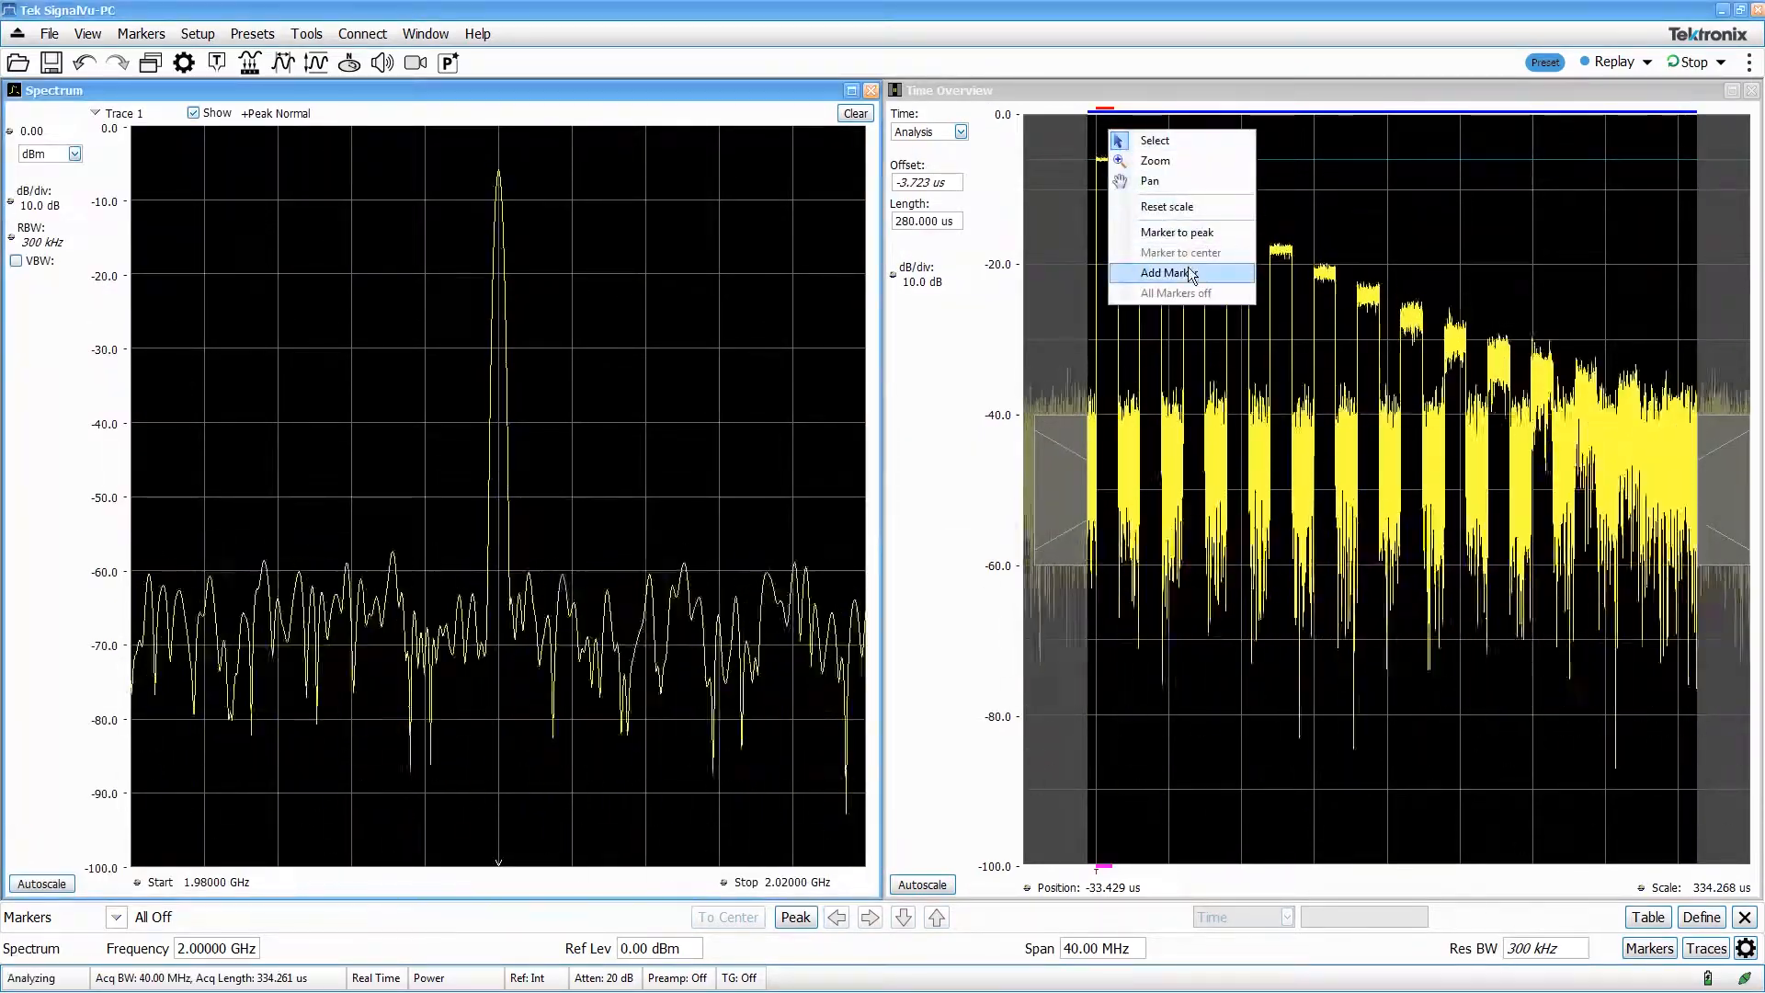
left_click(1162, 272)
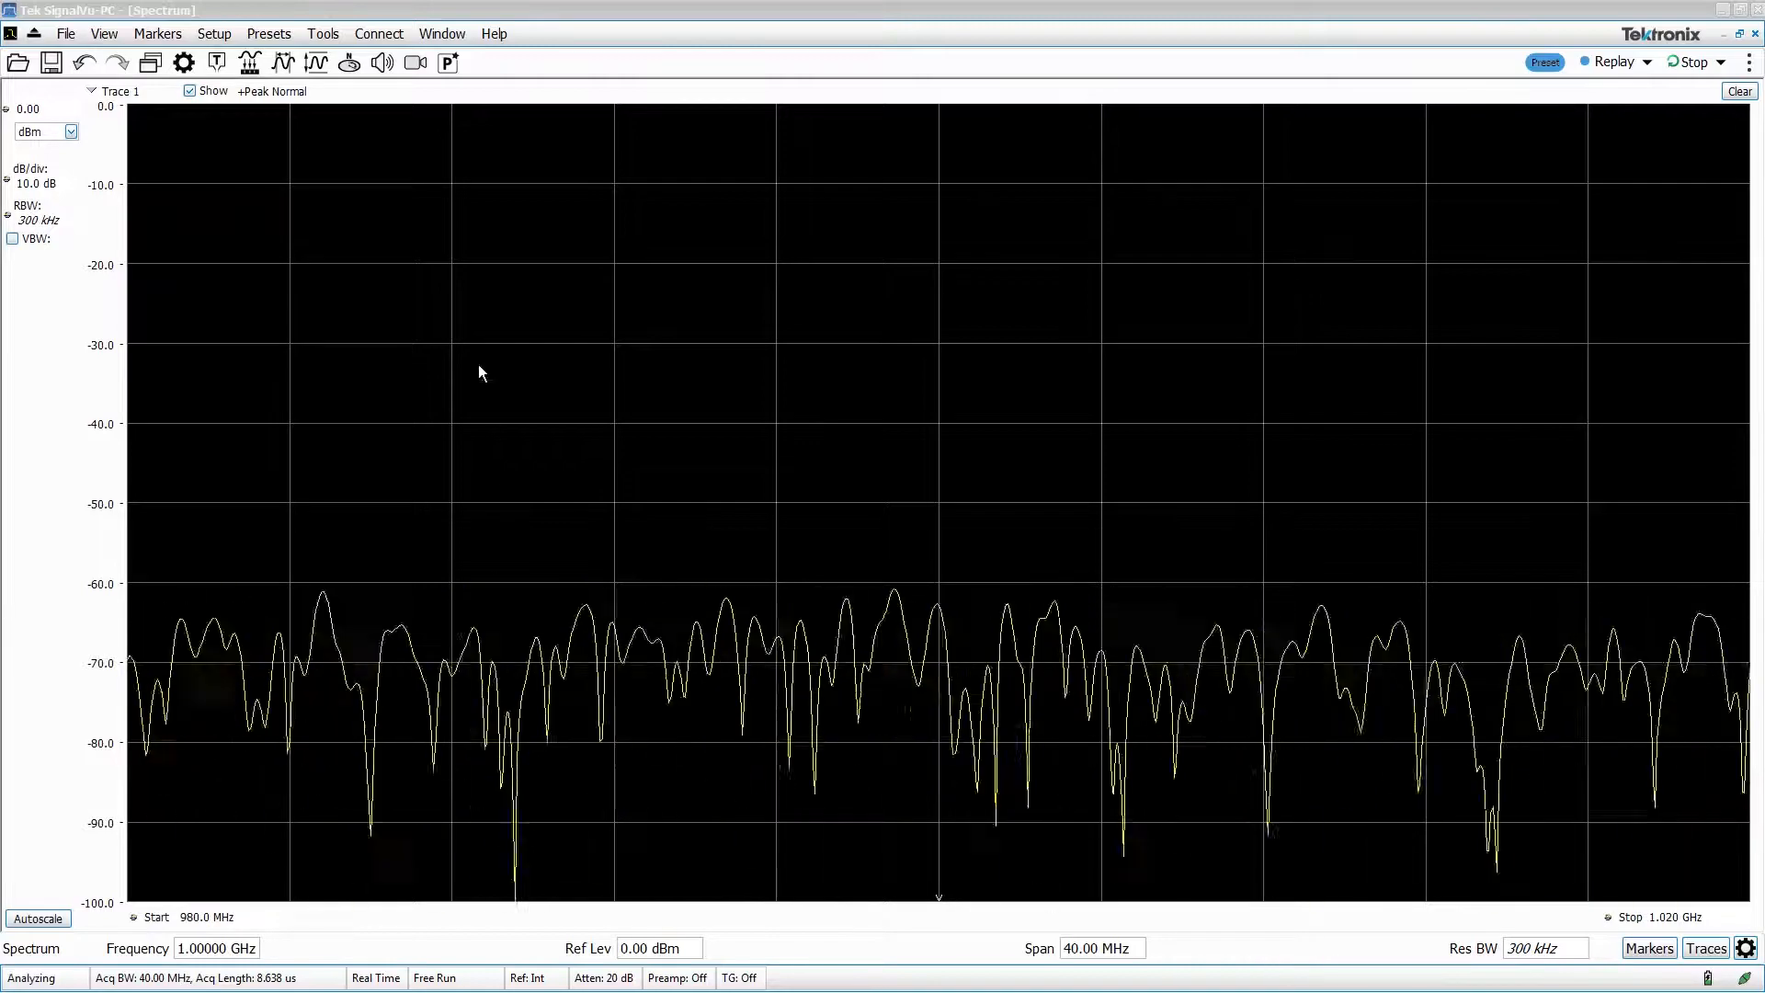
Step: Choose measurement displays in Select Displays and tune the centre frequency to 2 GHz
left_click(250, 62)
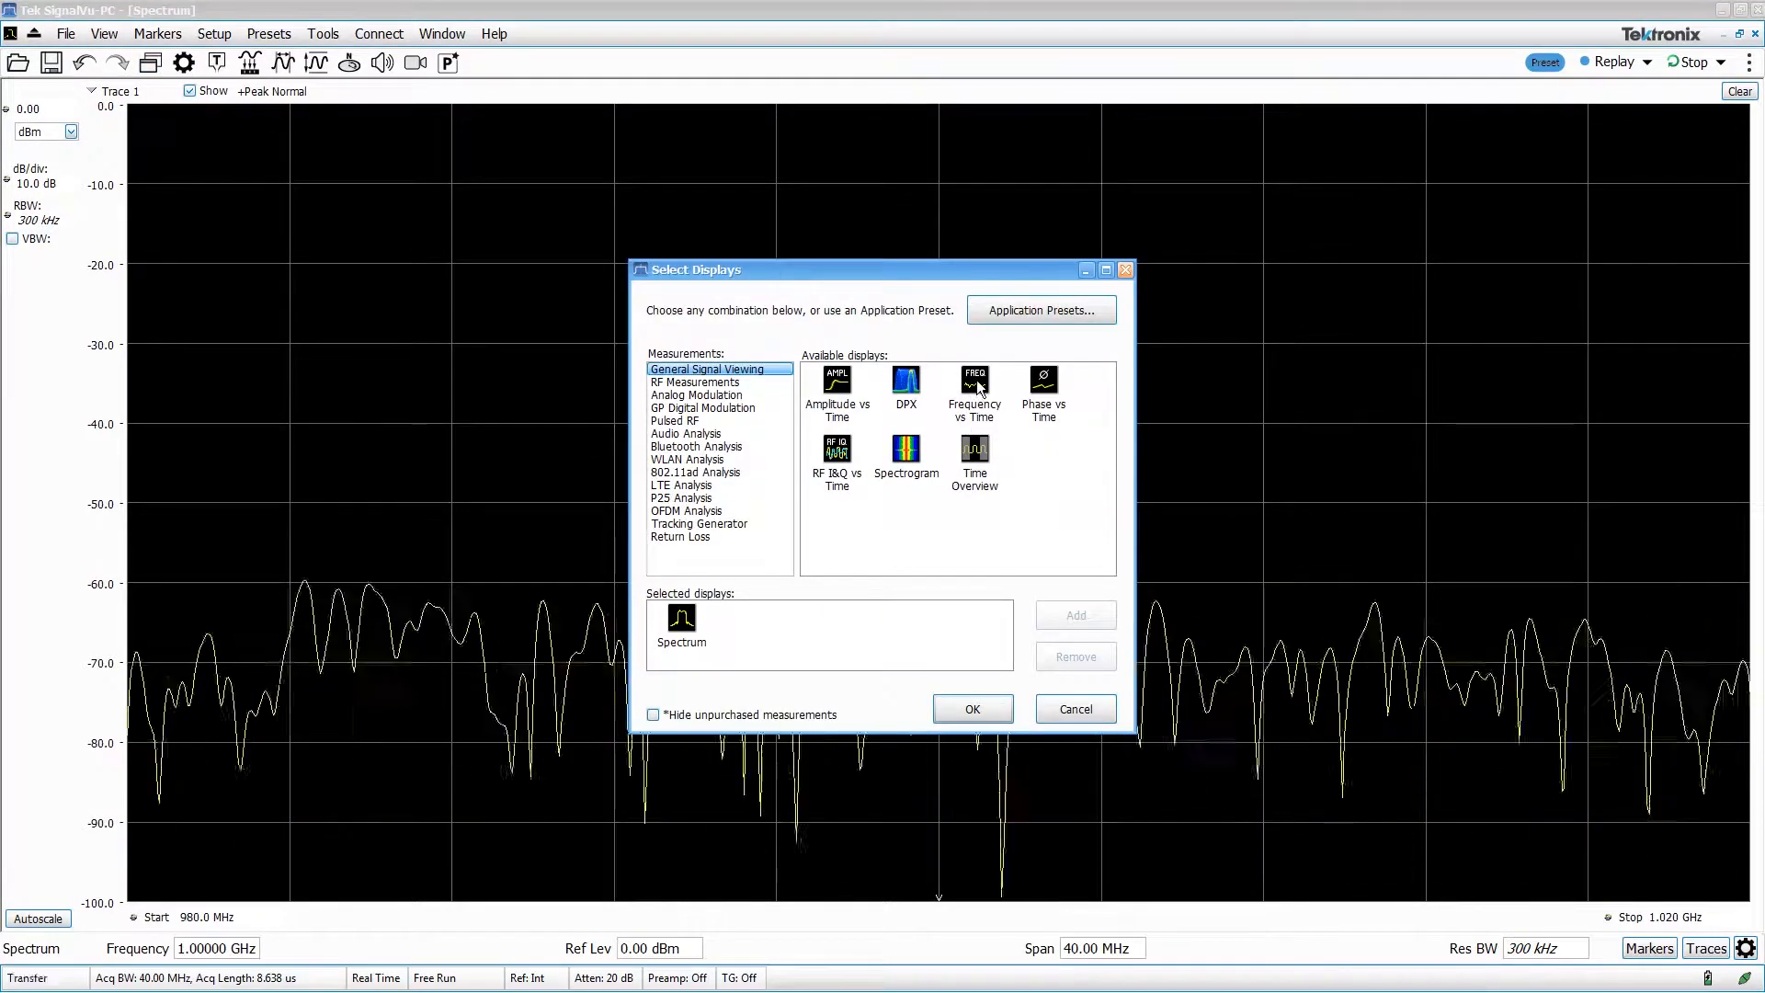
double_click(835, 388)
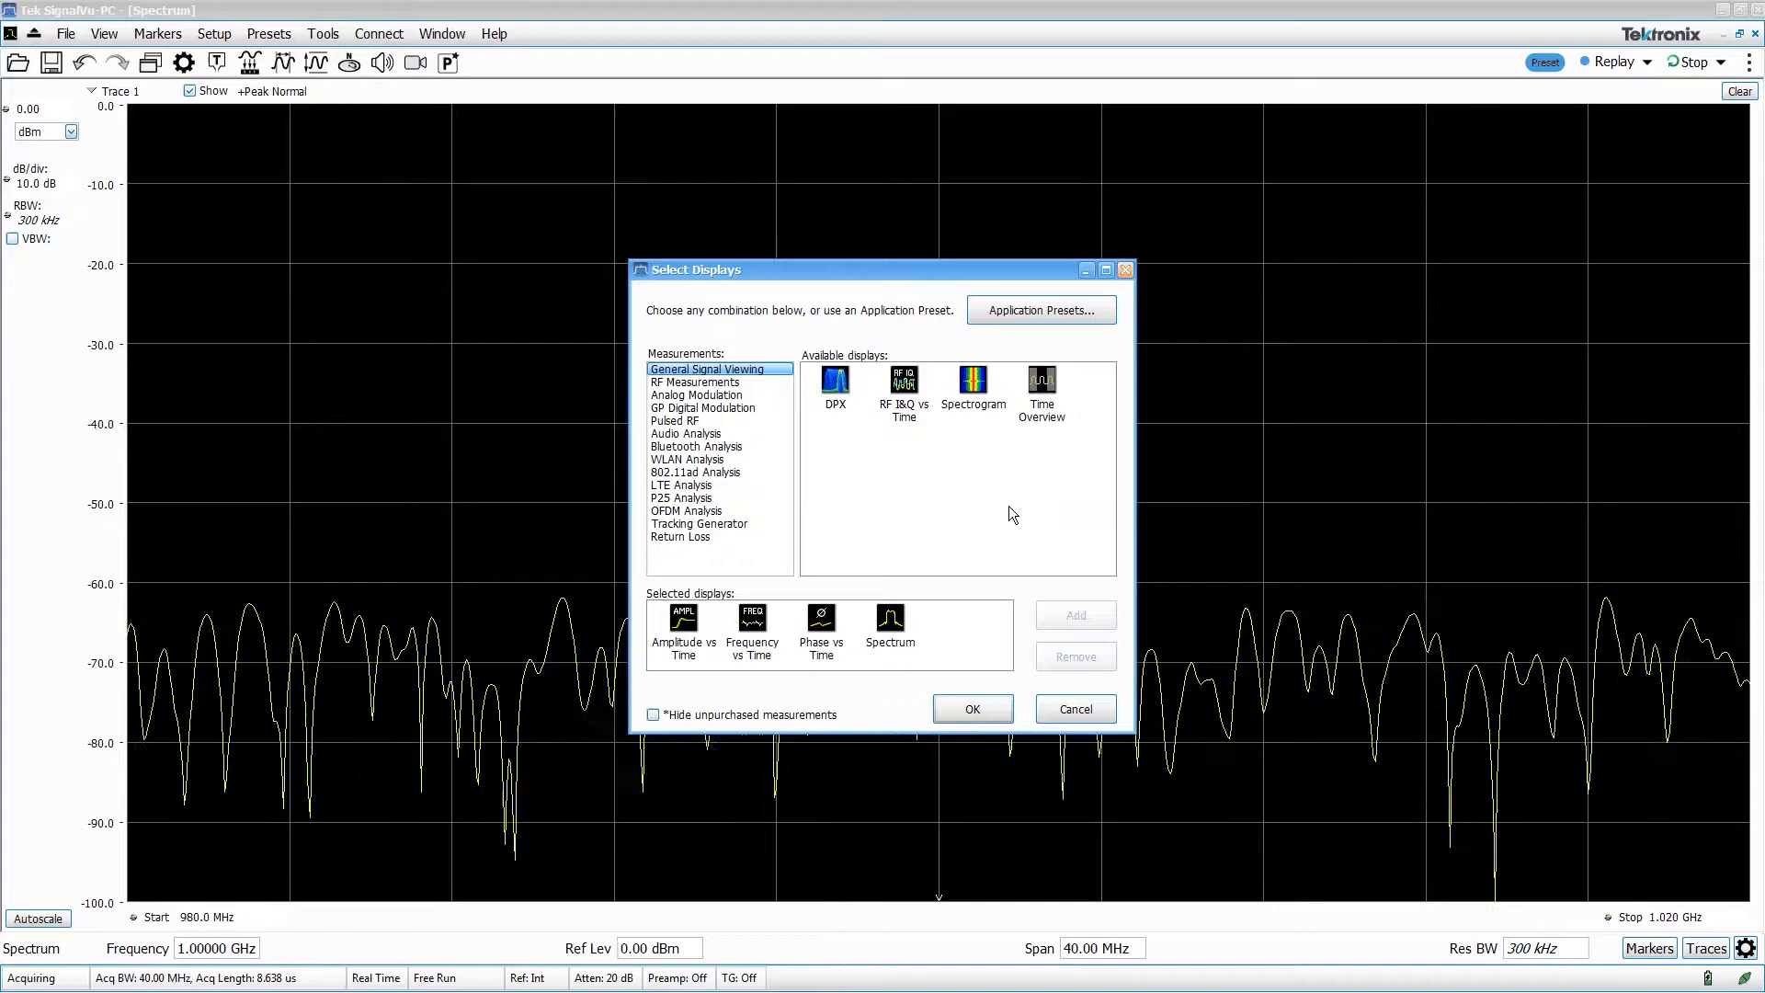
double_click(1038, 382)
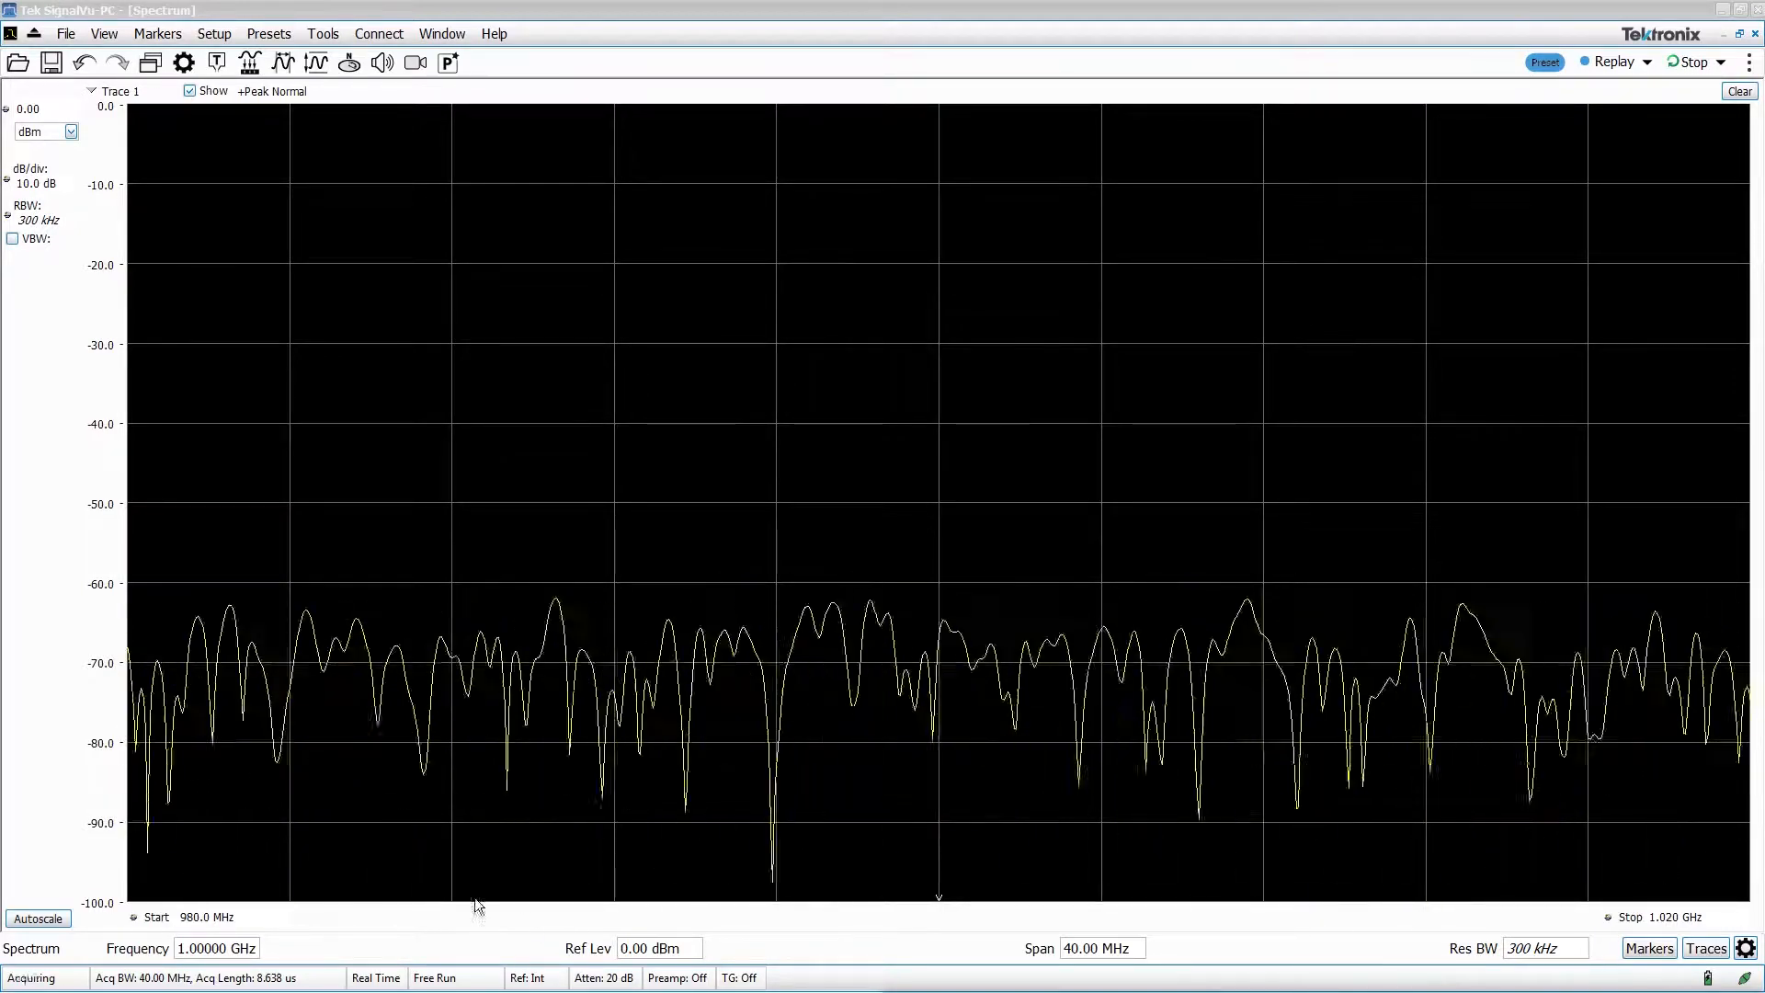
type("2g")
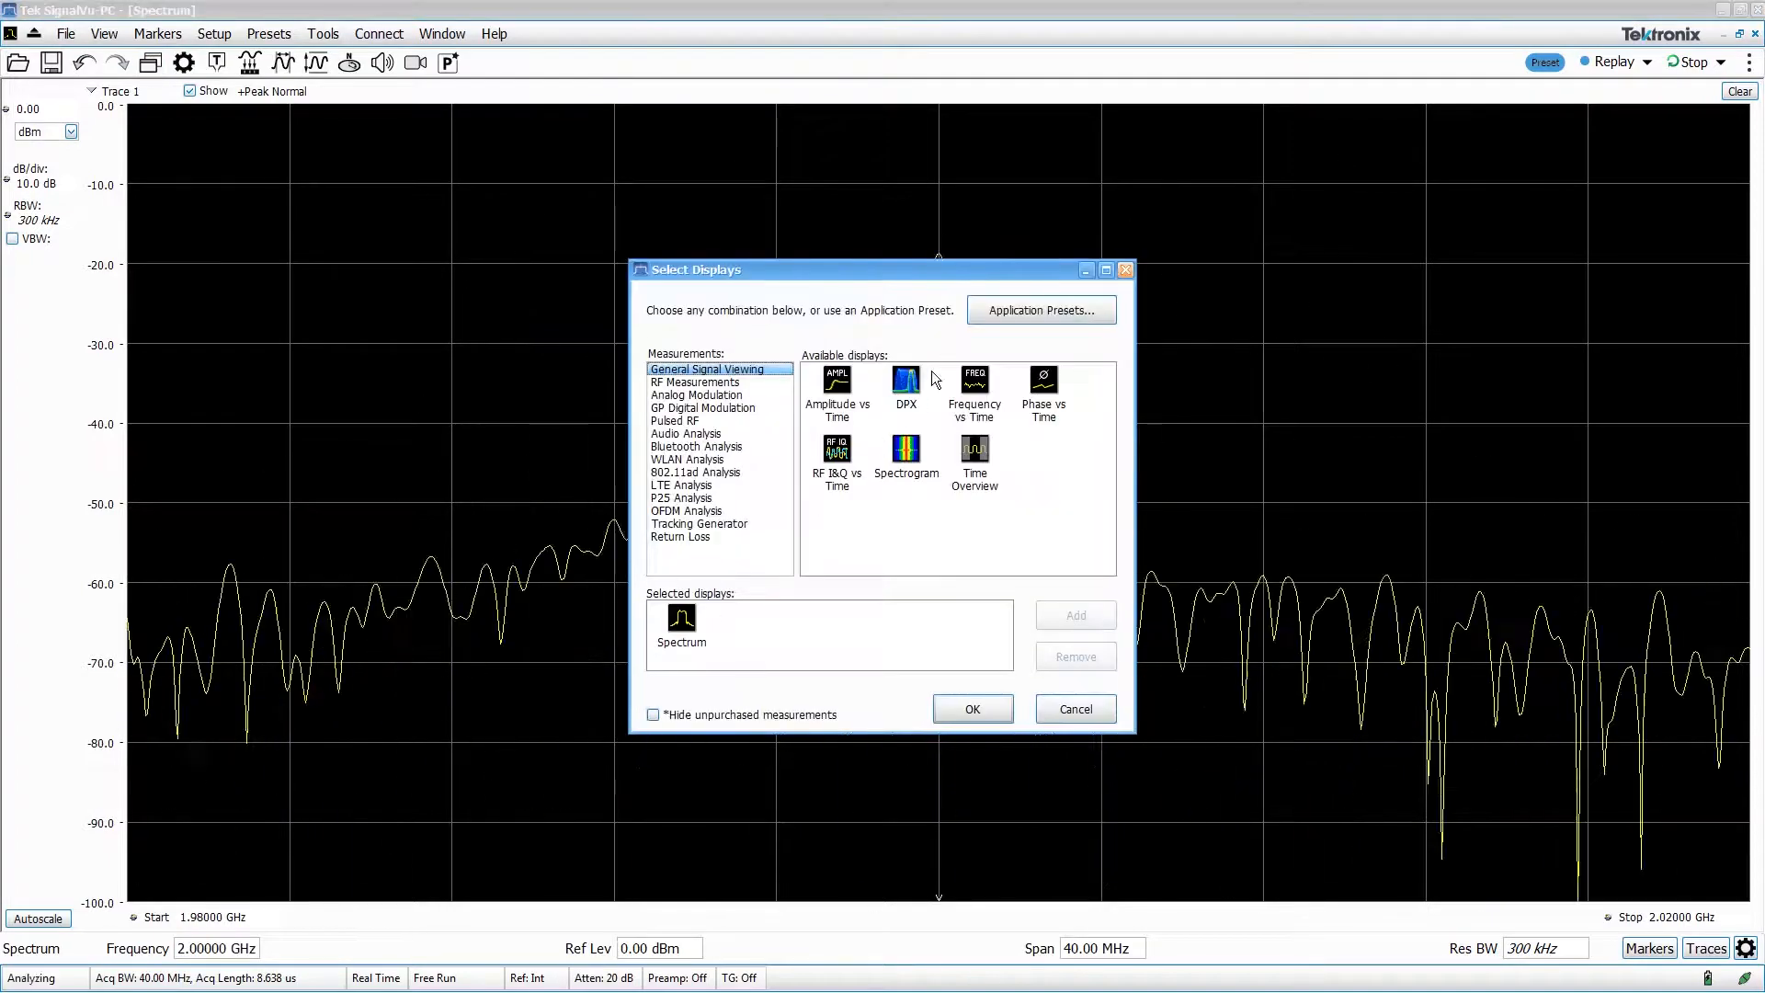
Step: Add DPX and Frequency vs Time to the selection and apply the five-display layout
double_click(905, 382)
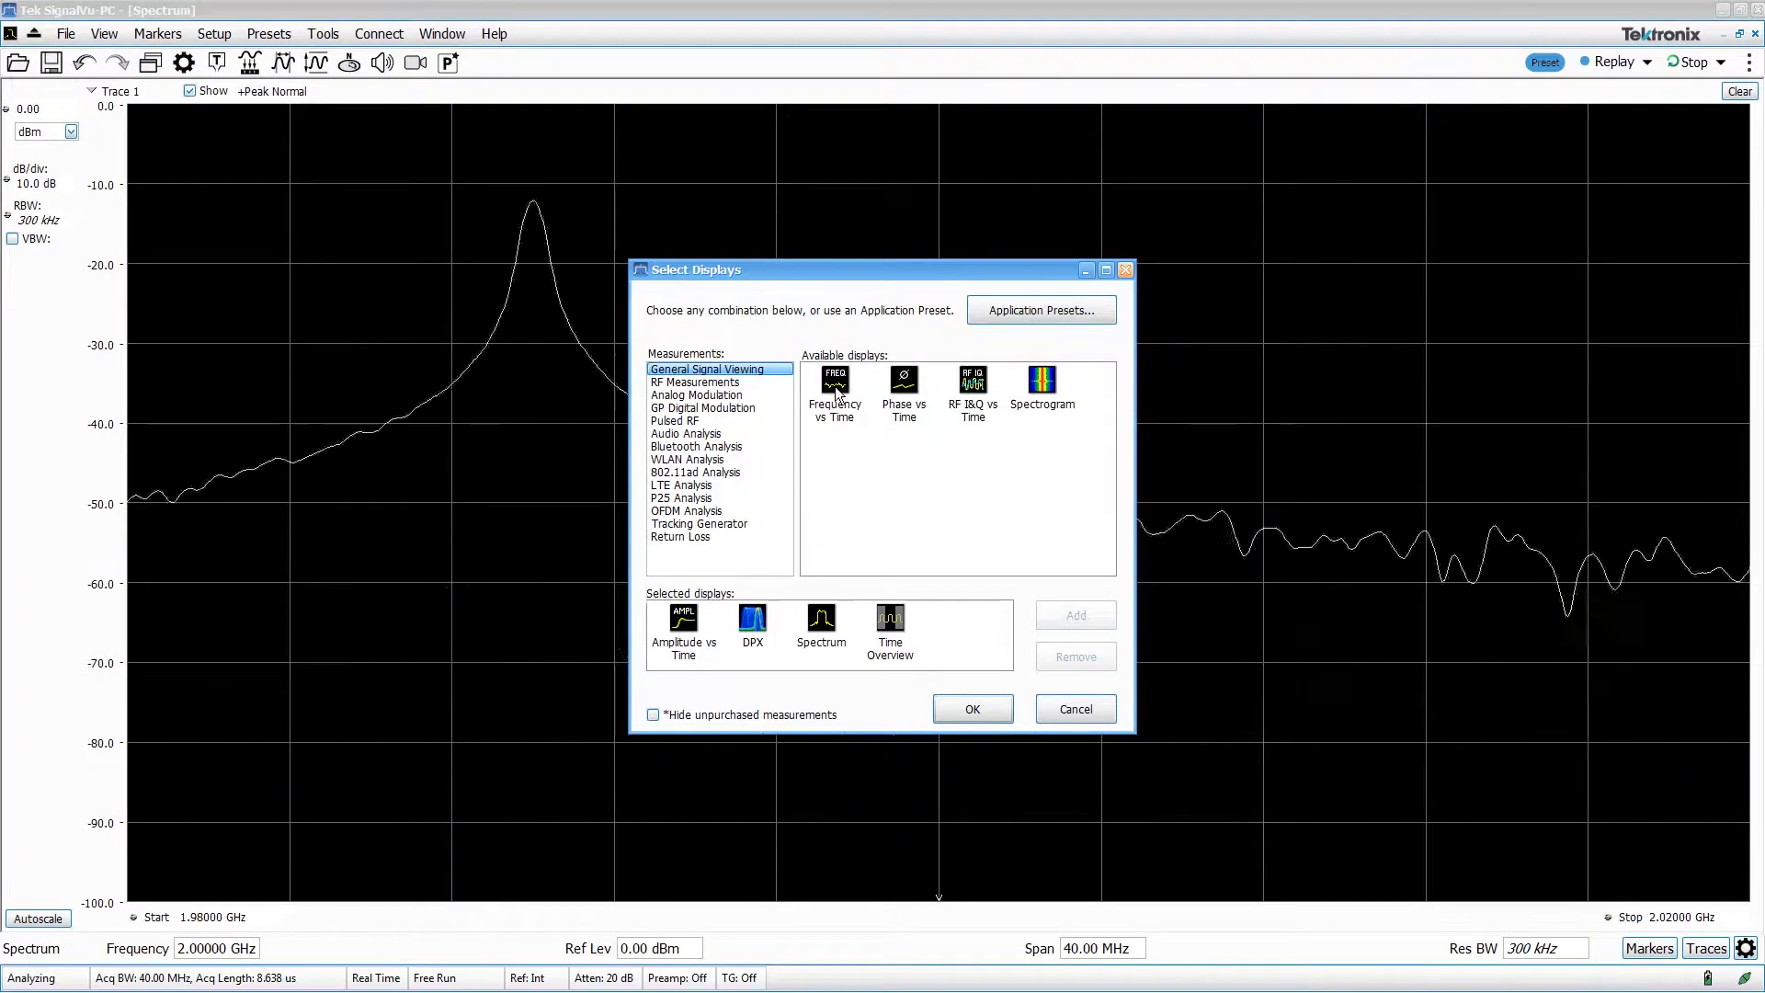
double_click(835, 392)
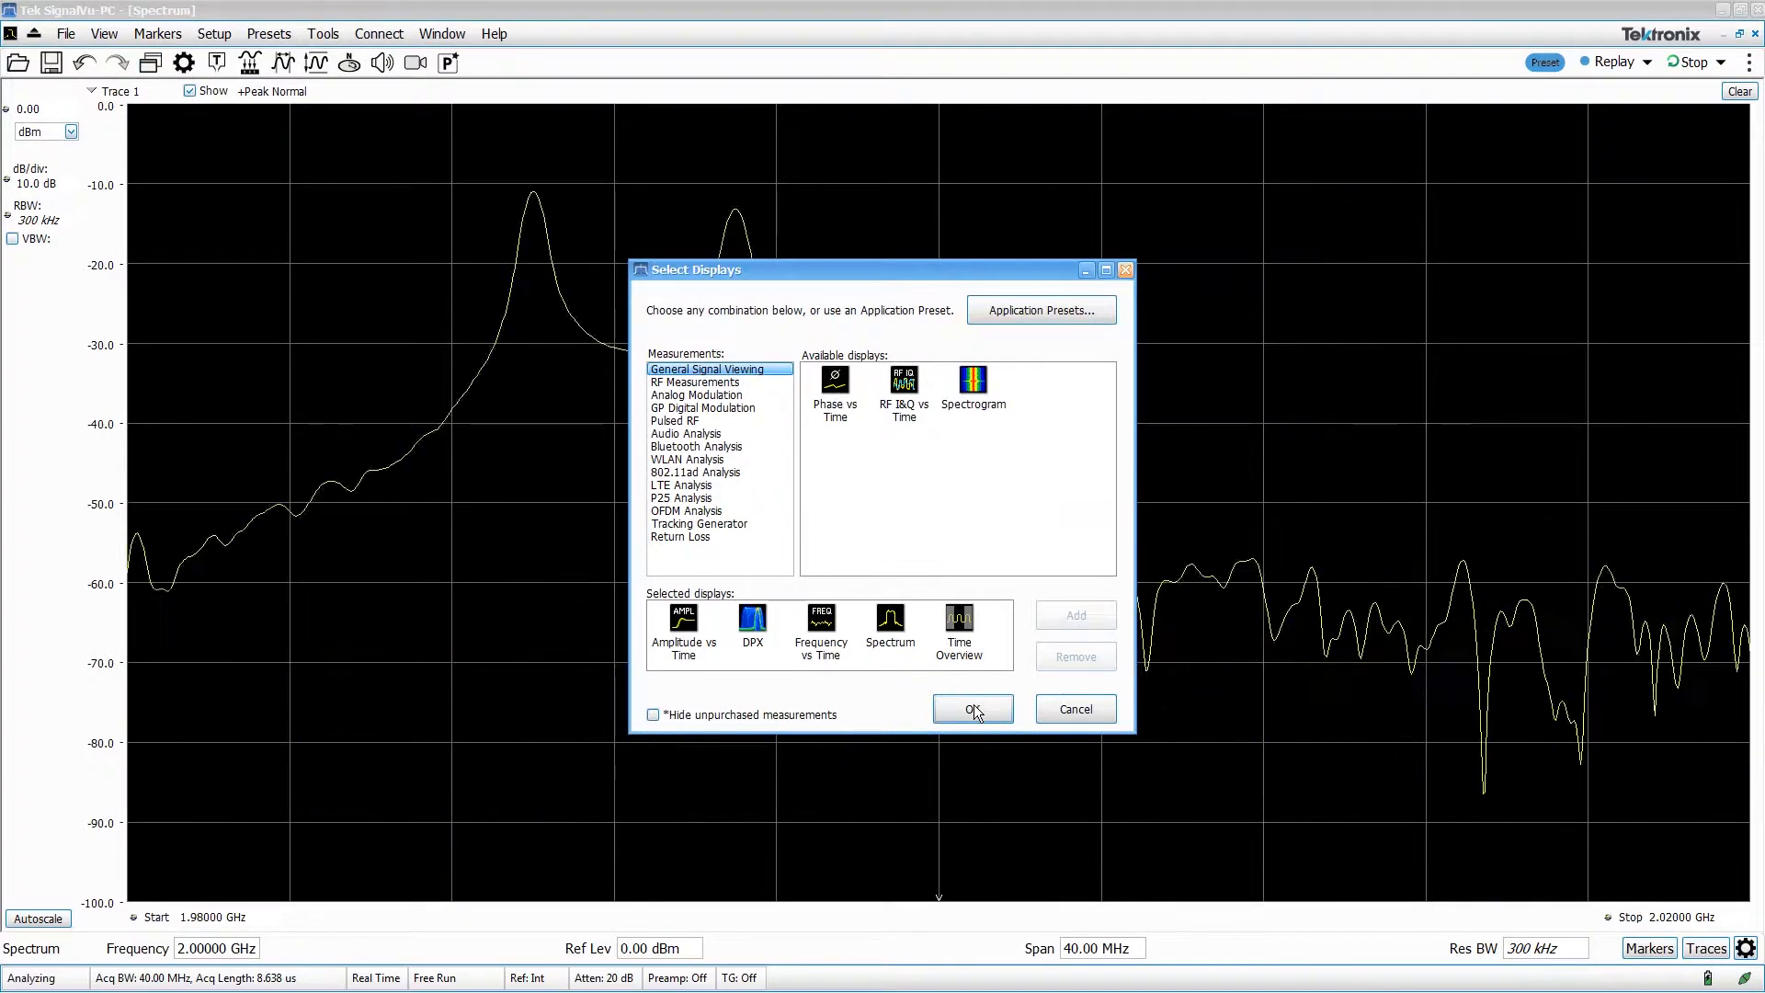
left_click(971, 709)
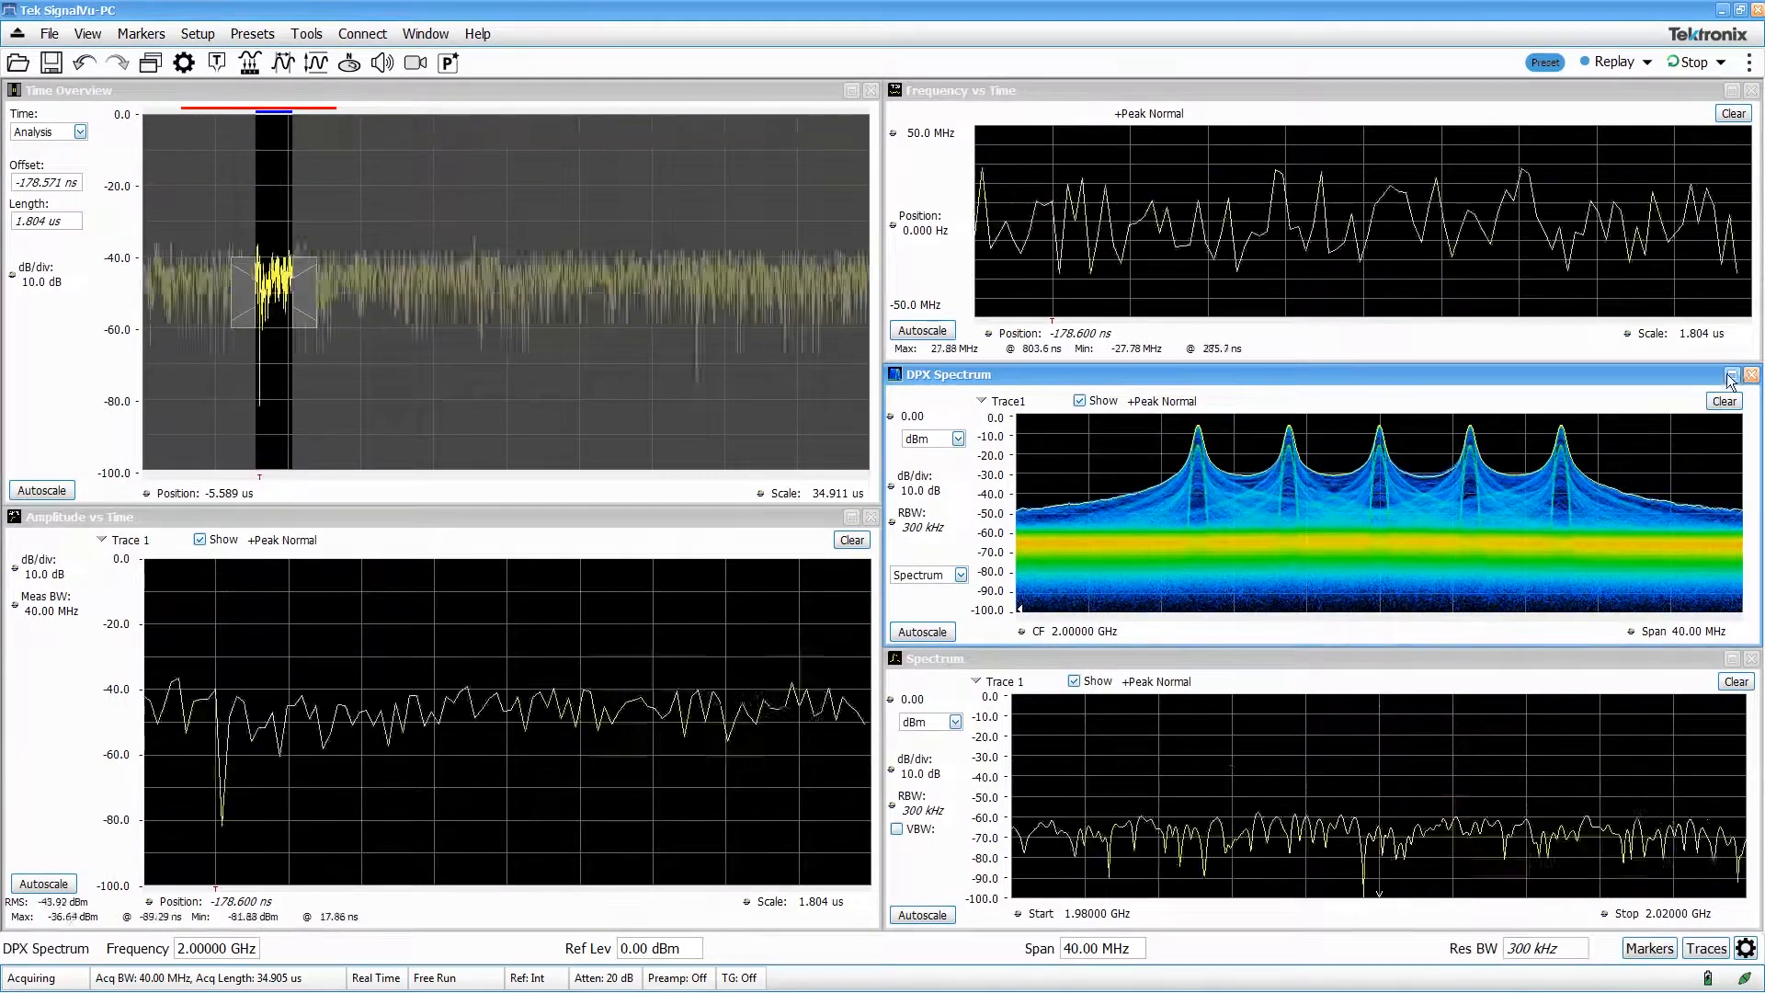
Step: Bring up the trigger settings with RF Input power source, rising slope and -10 dBm level
left_click(1732, 375)
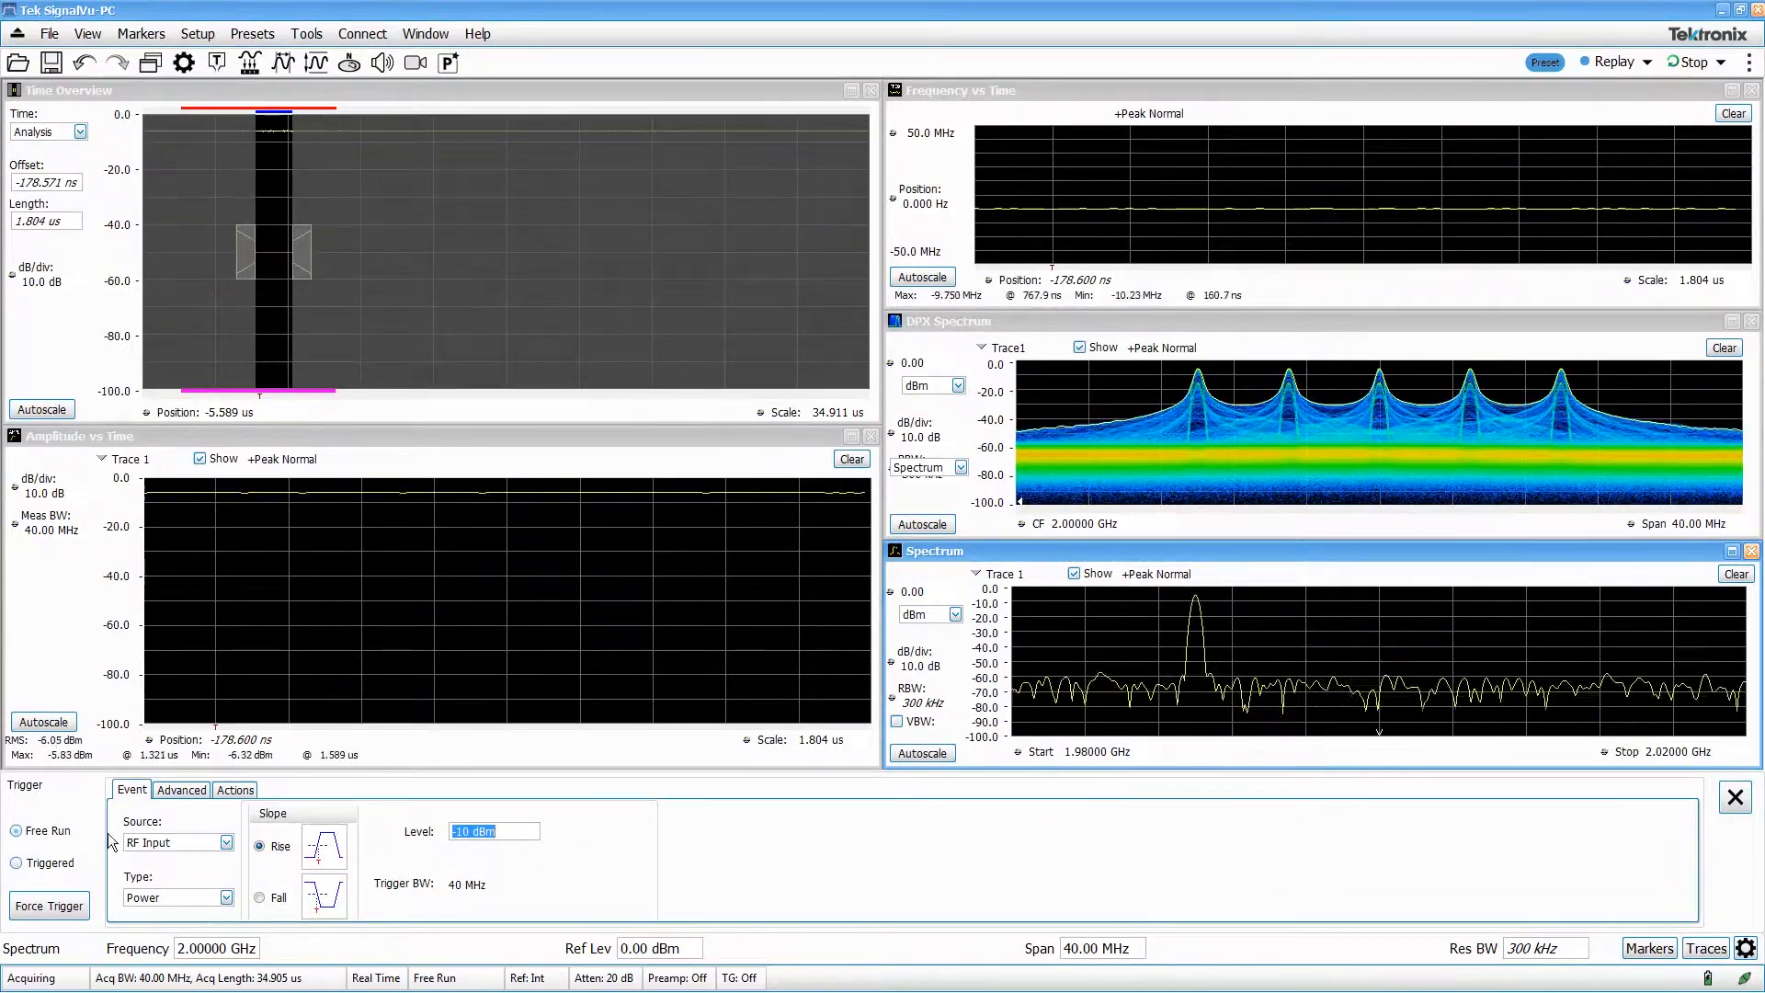
Step: Switch acquisition to Triggered mode and close the trigger settings
left_click(16, 862)
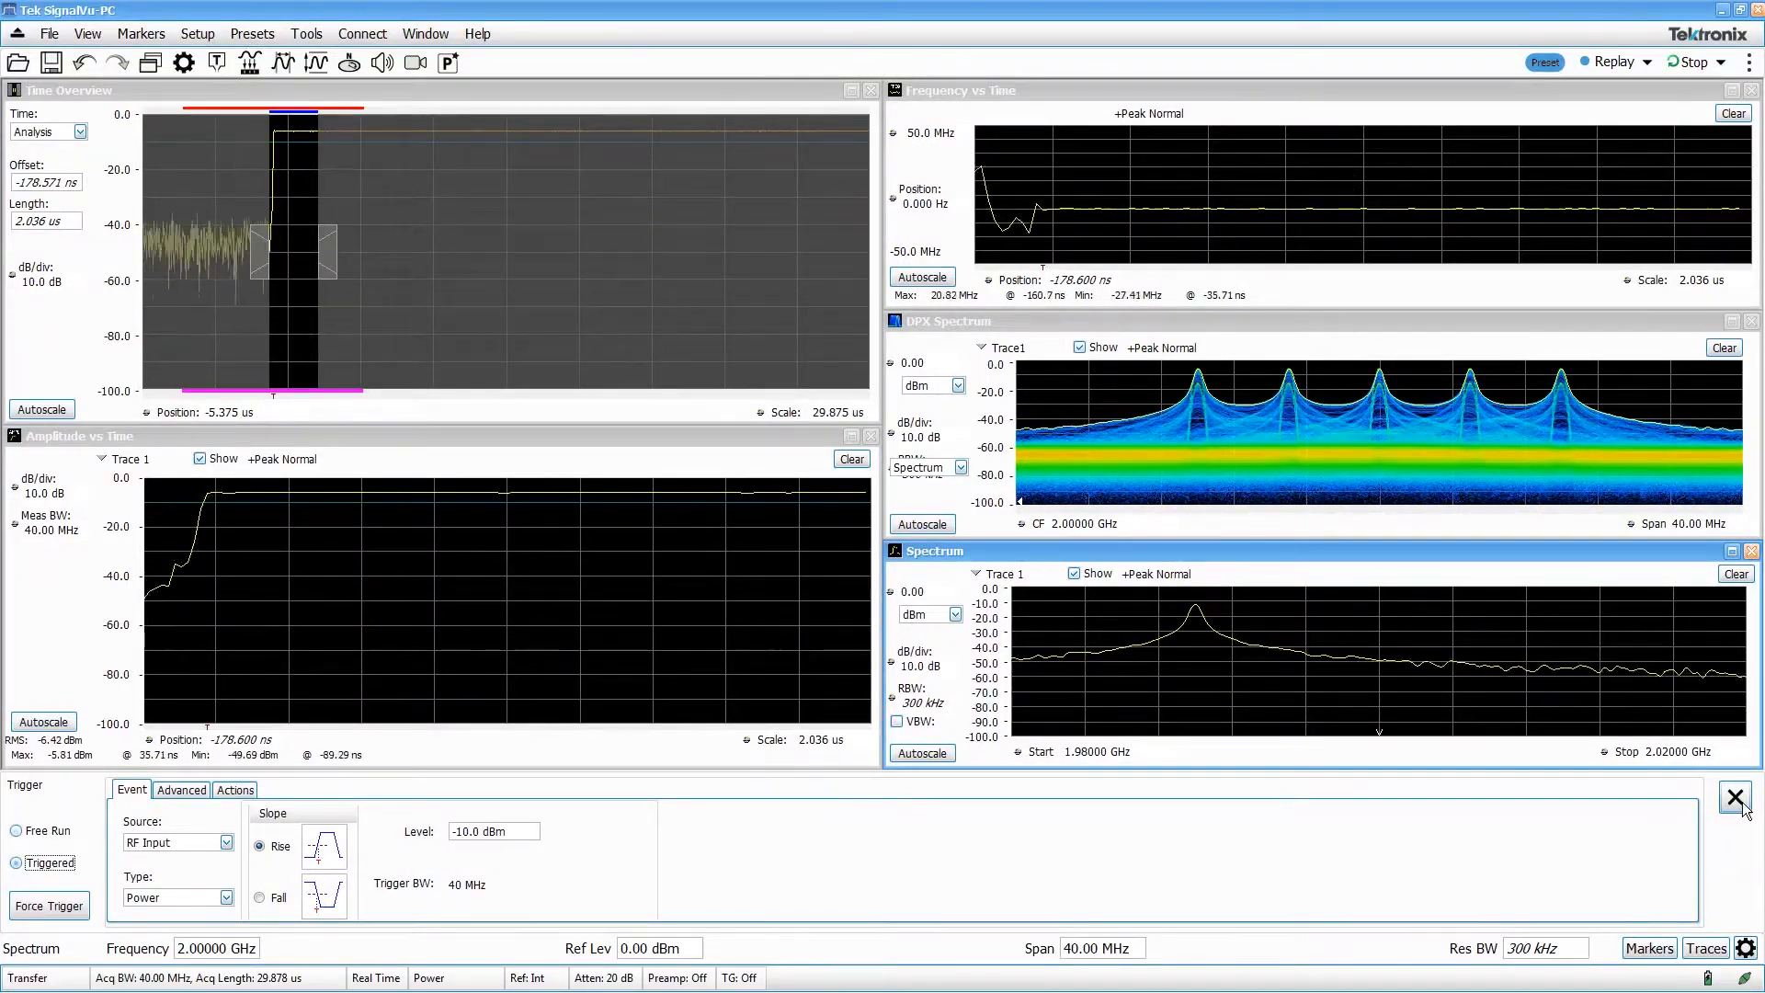
left_click(1733, 796)
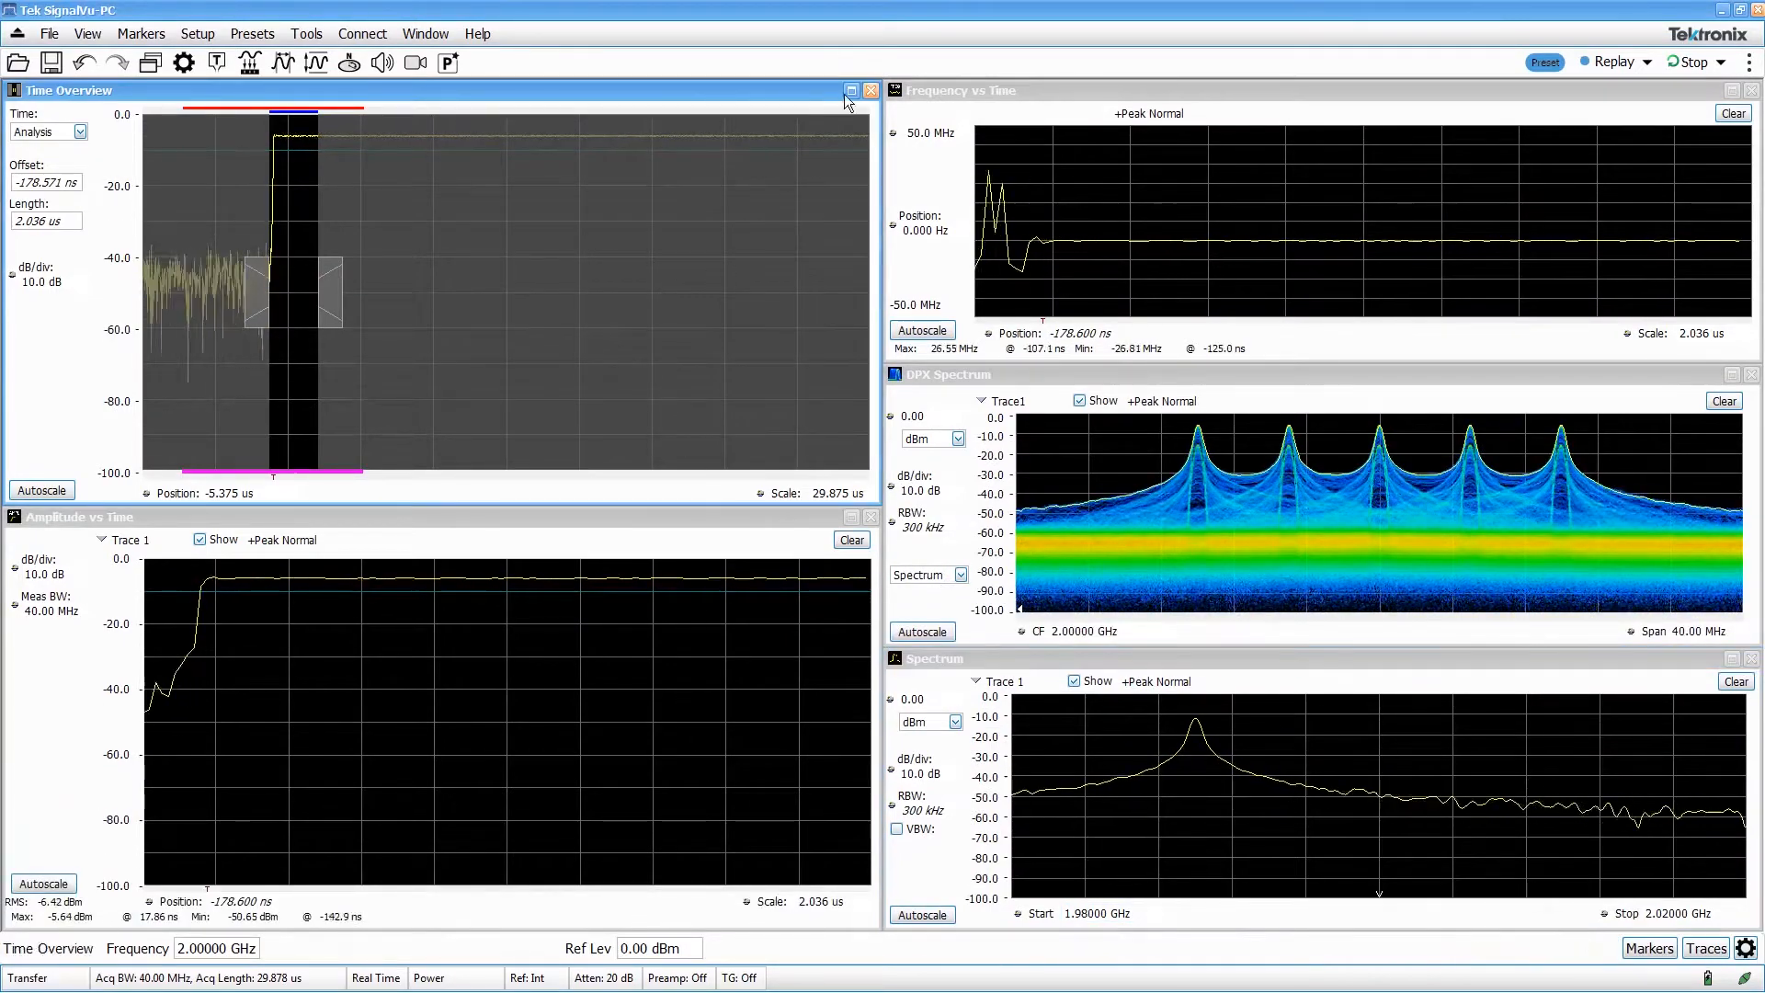
Step: Maximise the Time Overview and try the Linked and Spectrum time options before returning to Analysis
left_click(851, 90)
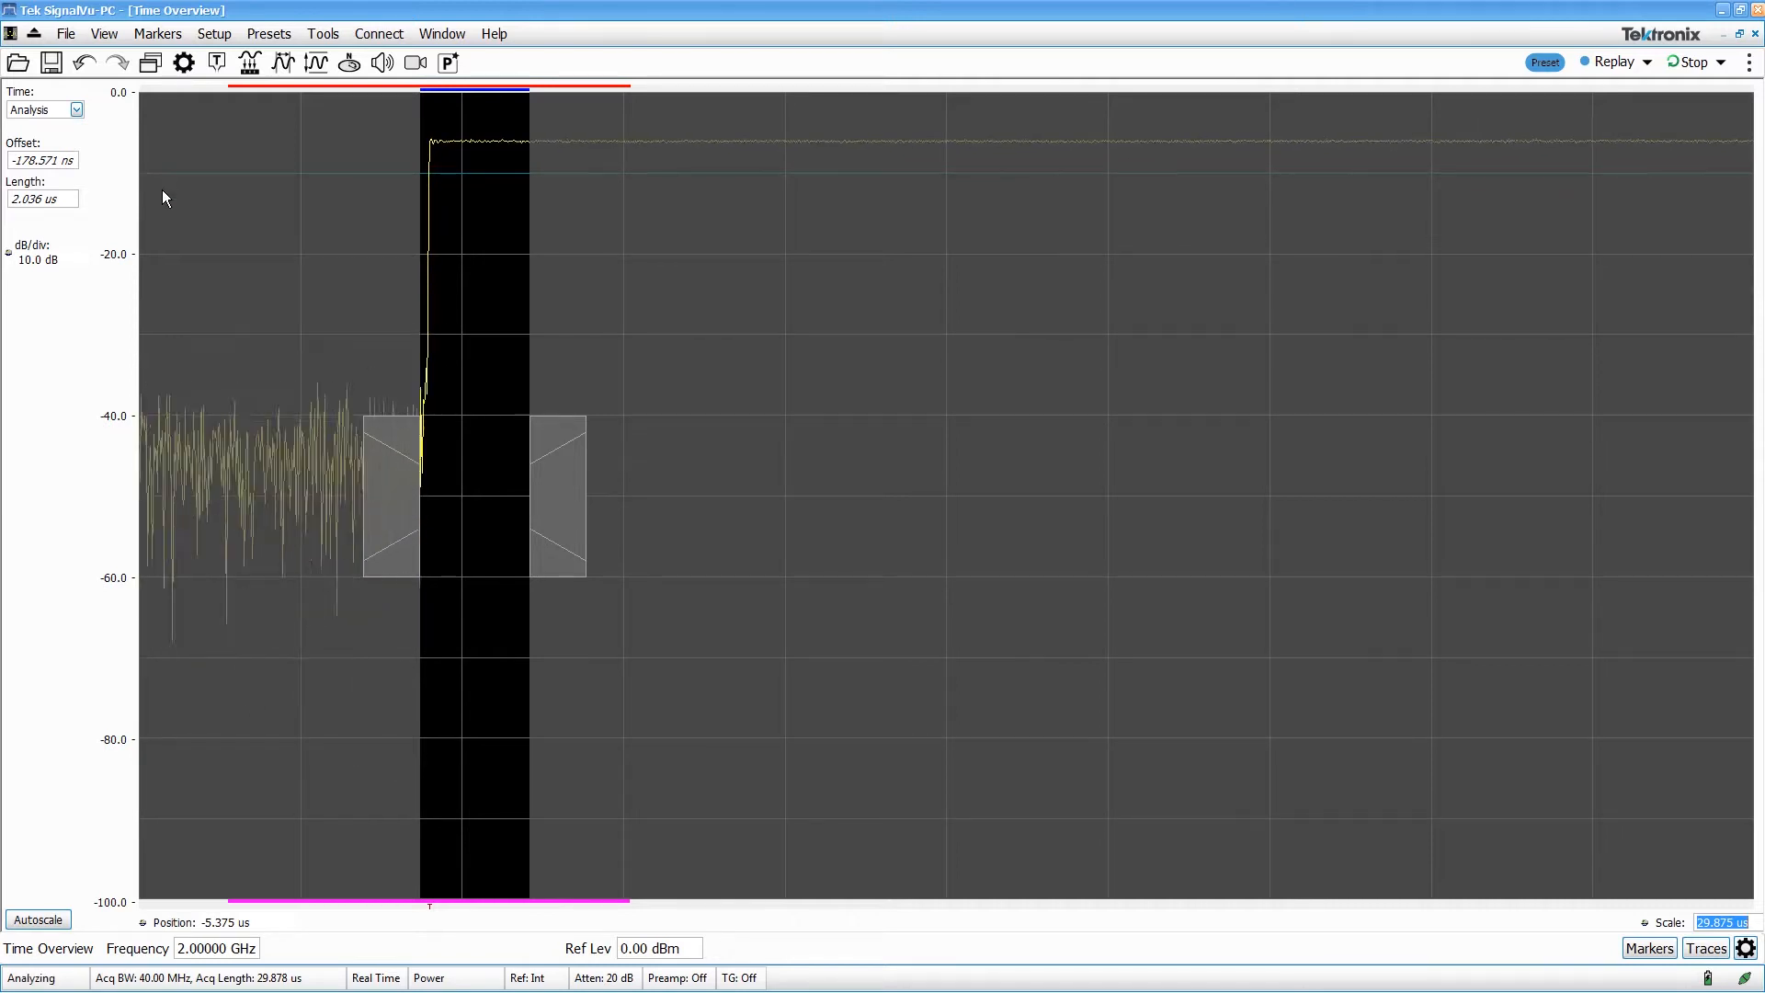
left_click(44, 108)
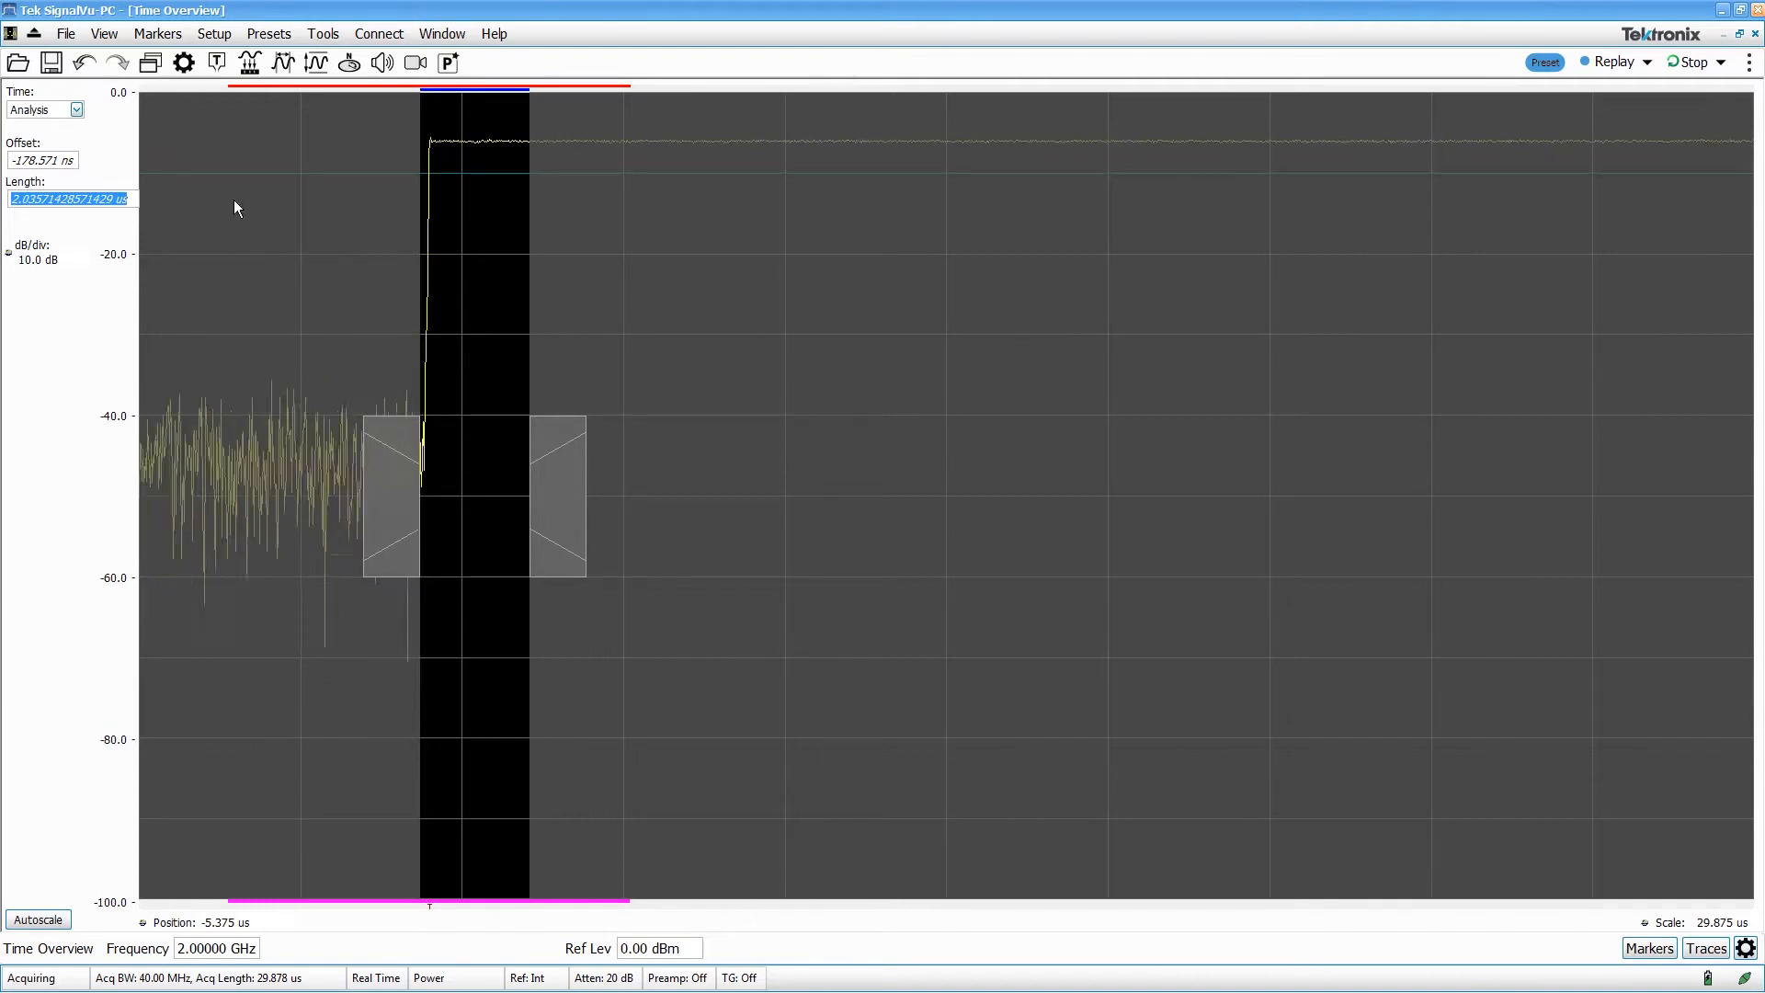
left_click(75, 108)
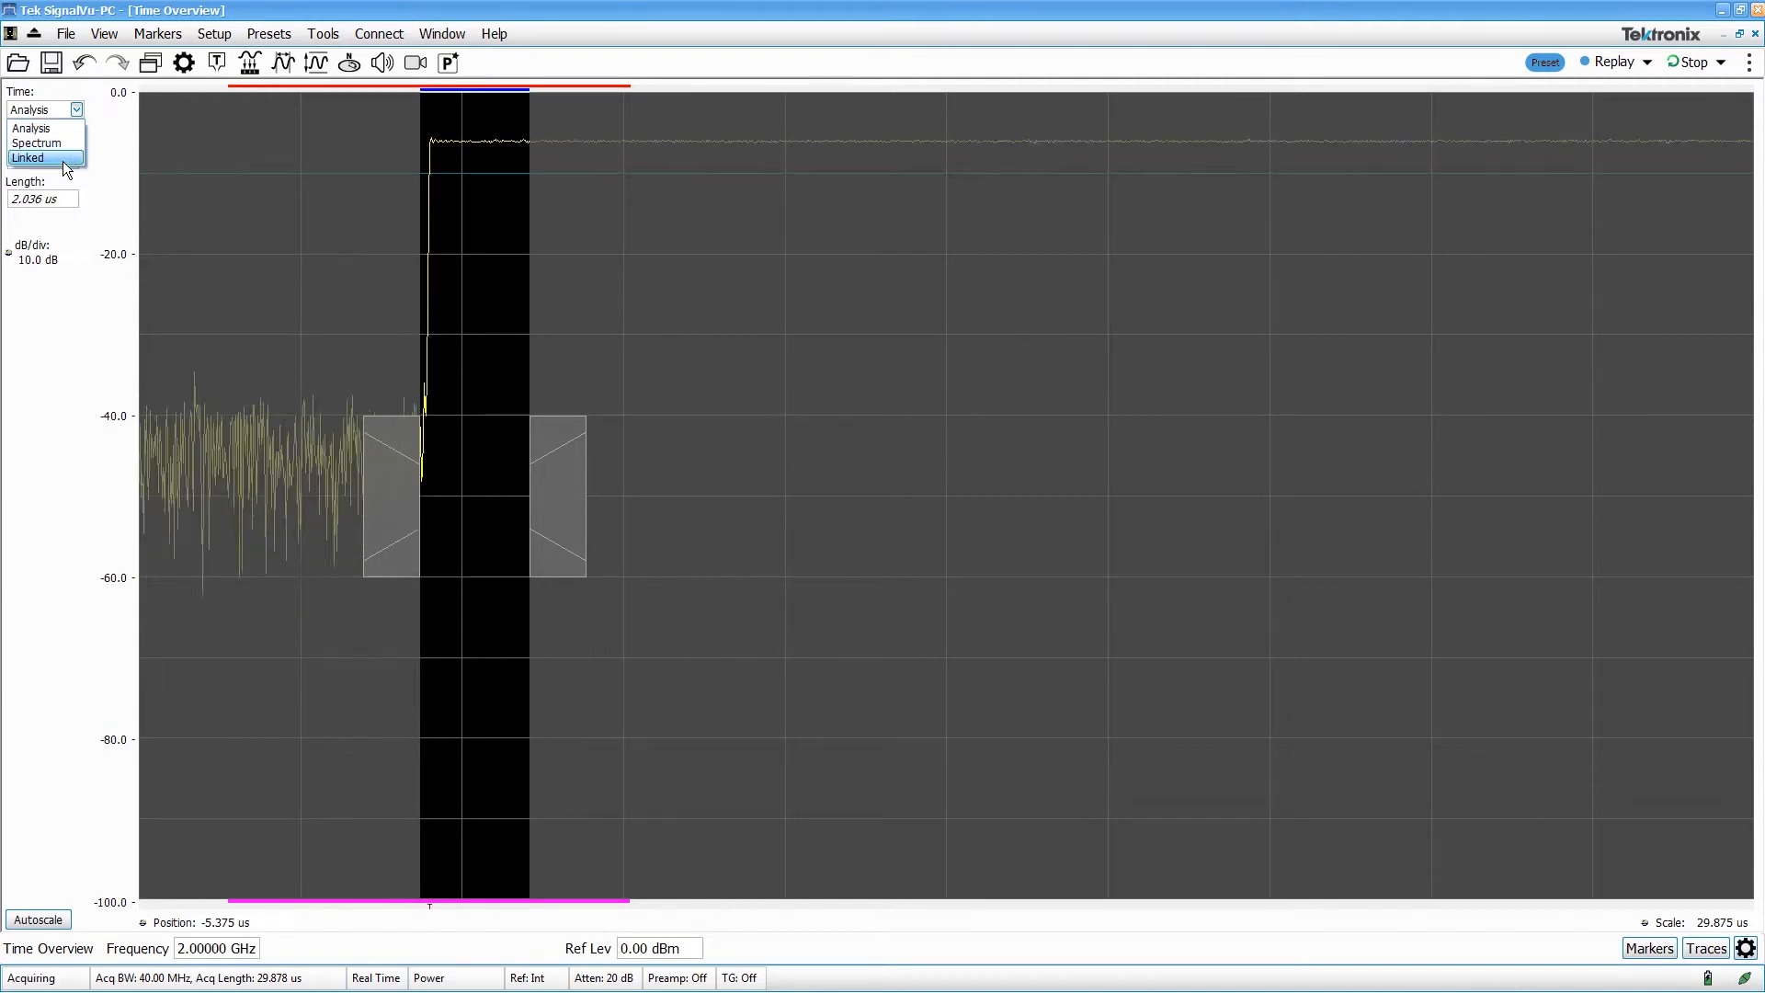
left_click(28, 158)
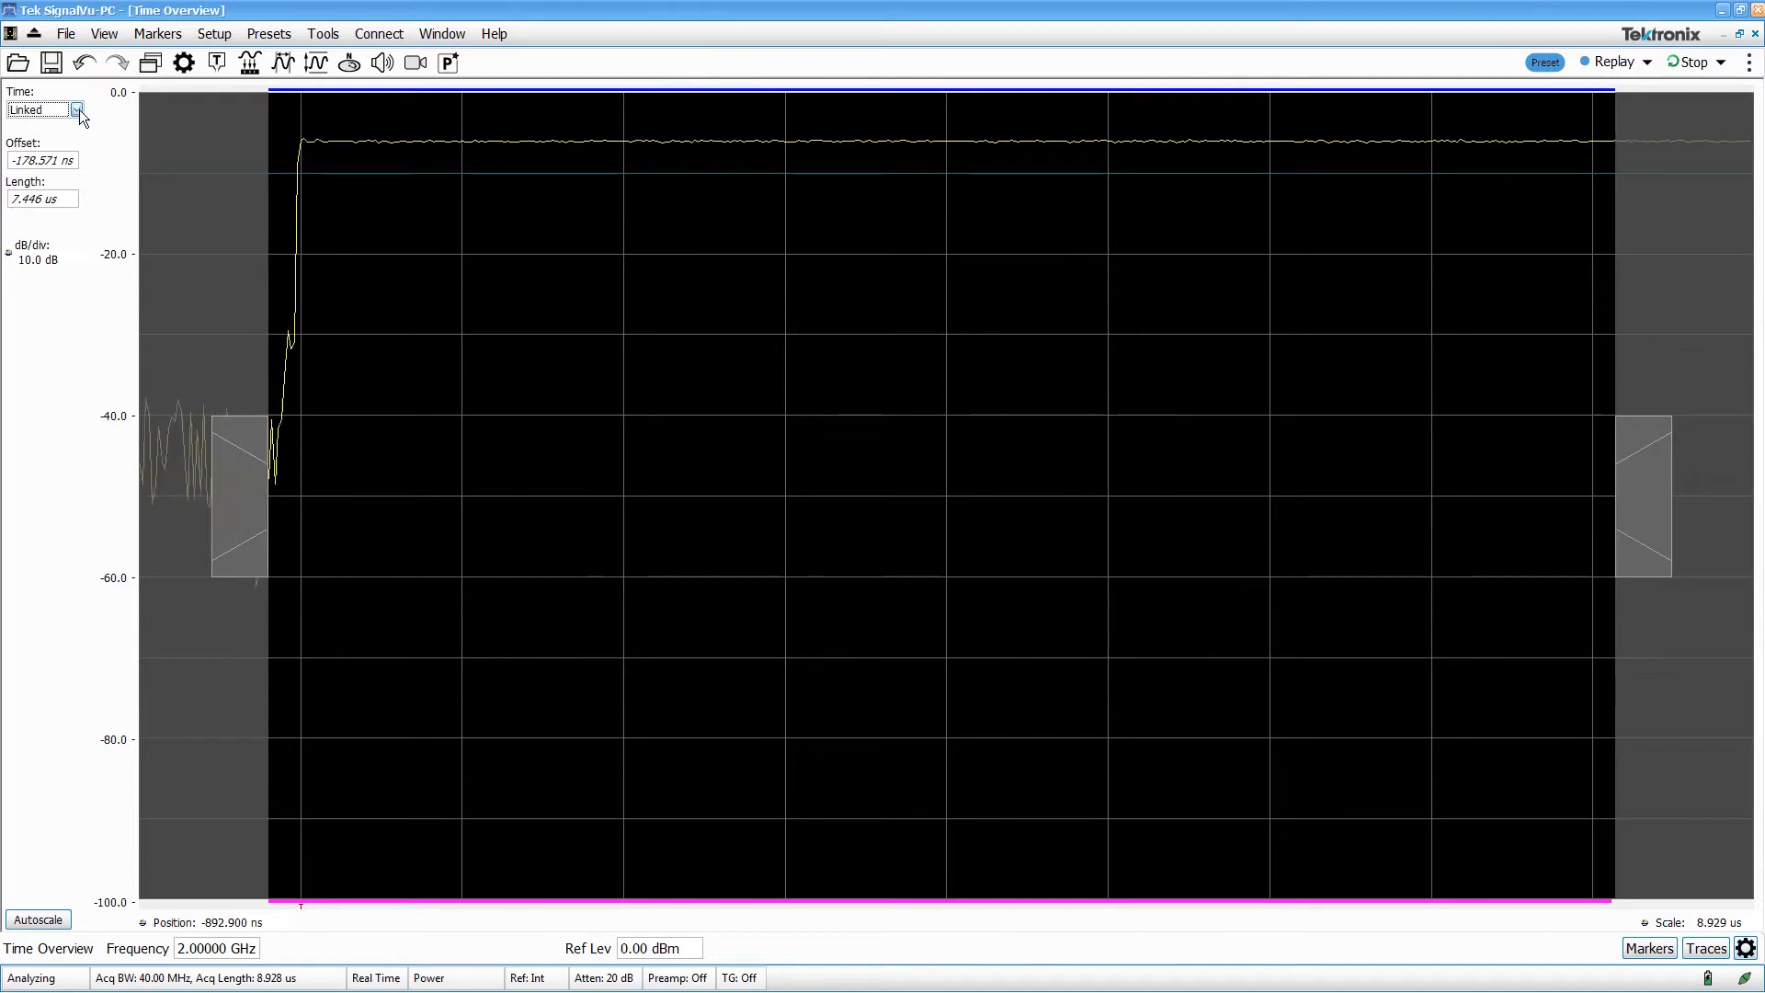
left_click(77, 109)
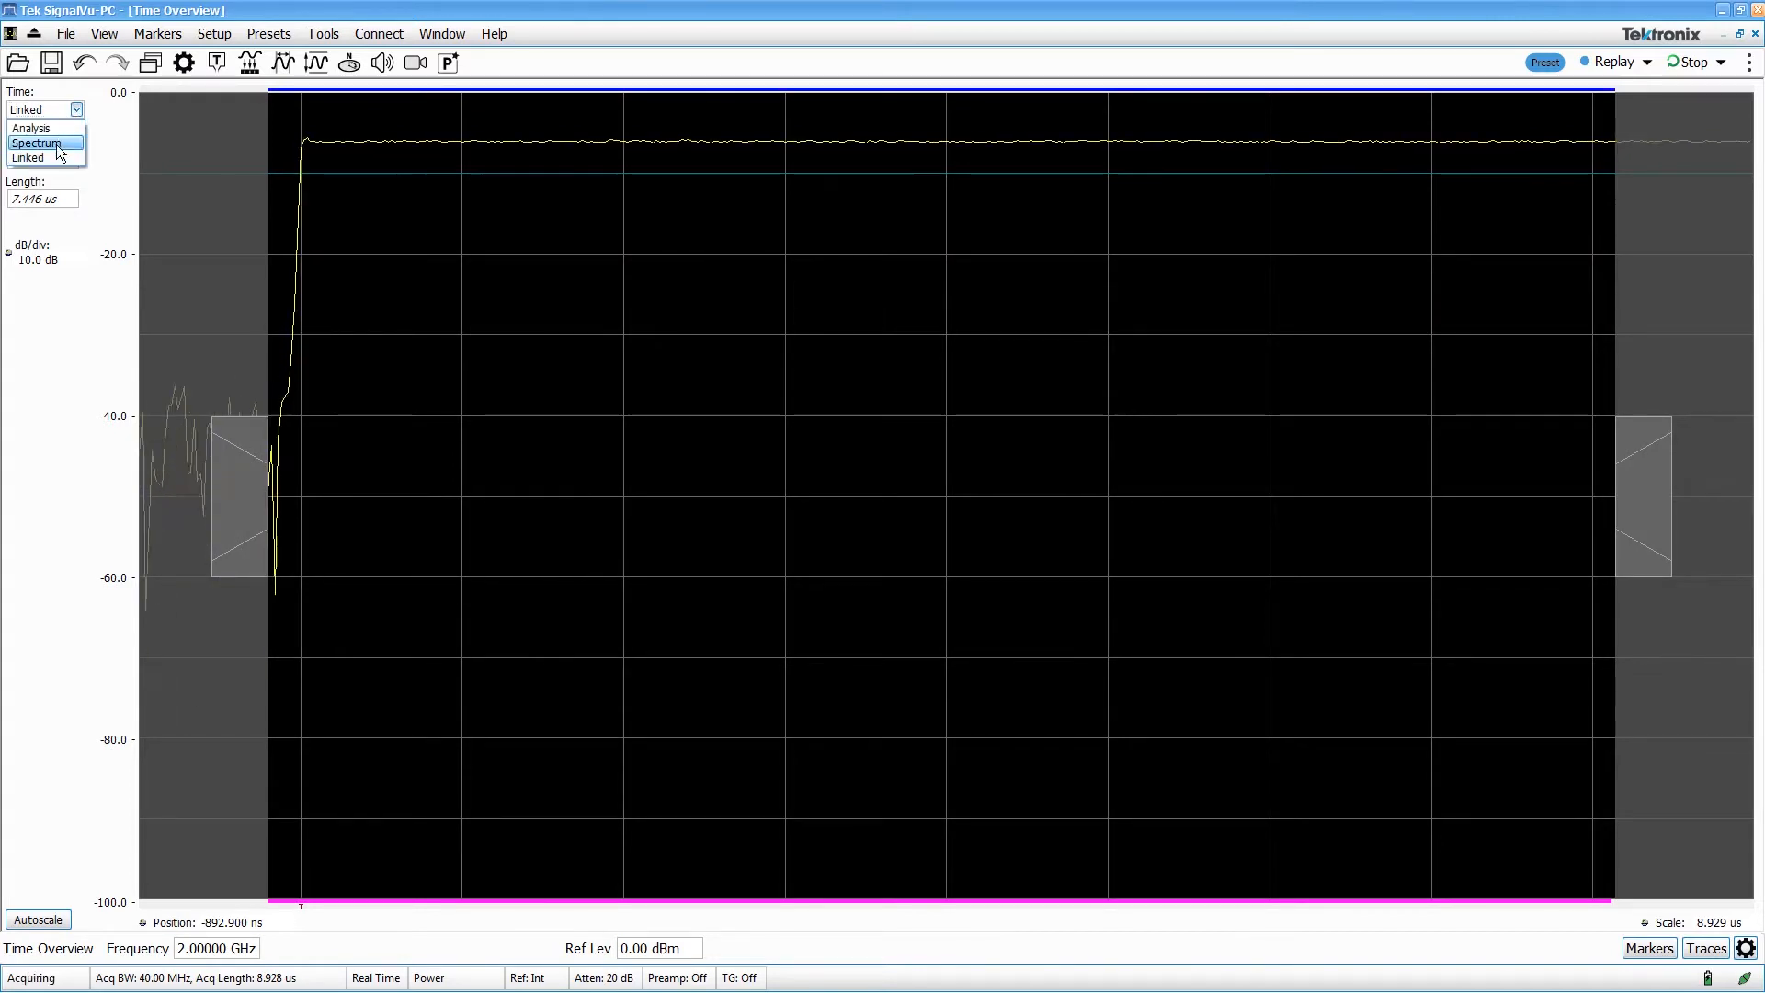
left_click(31, 127)
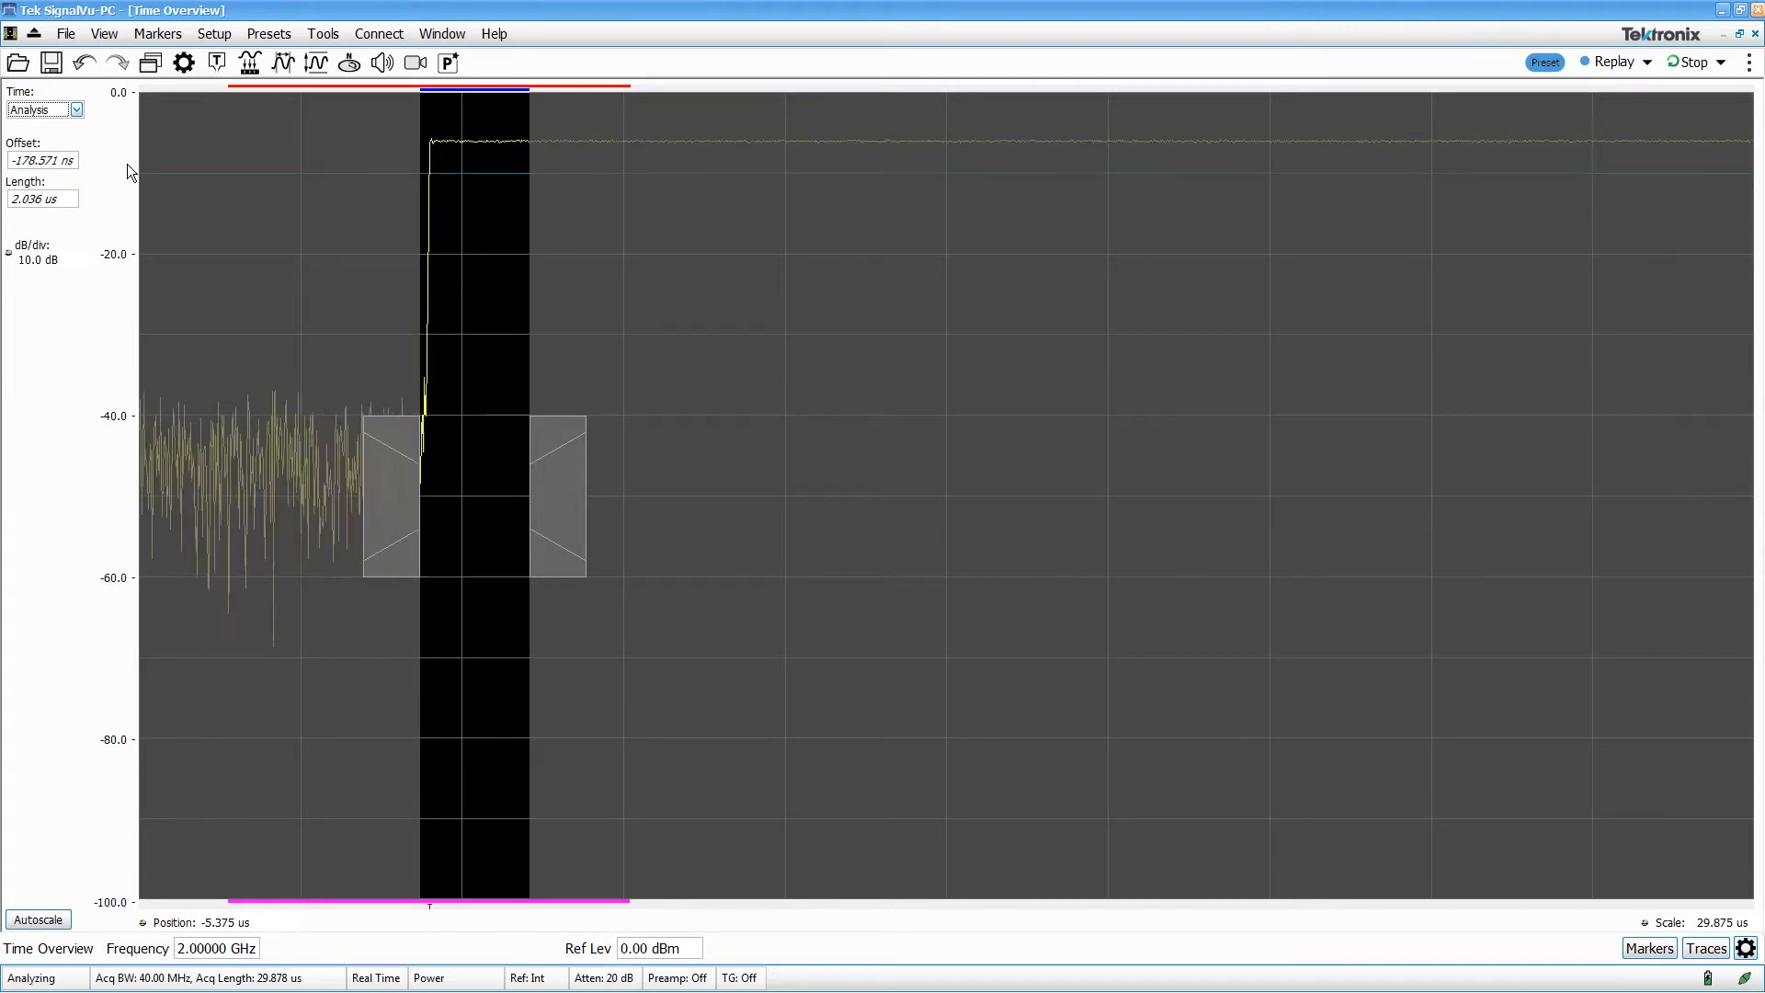
mouse_move(347, 242)
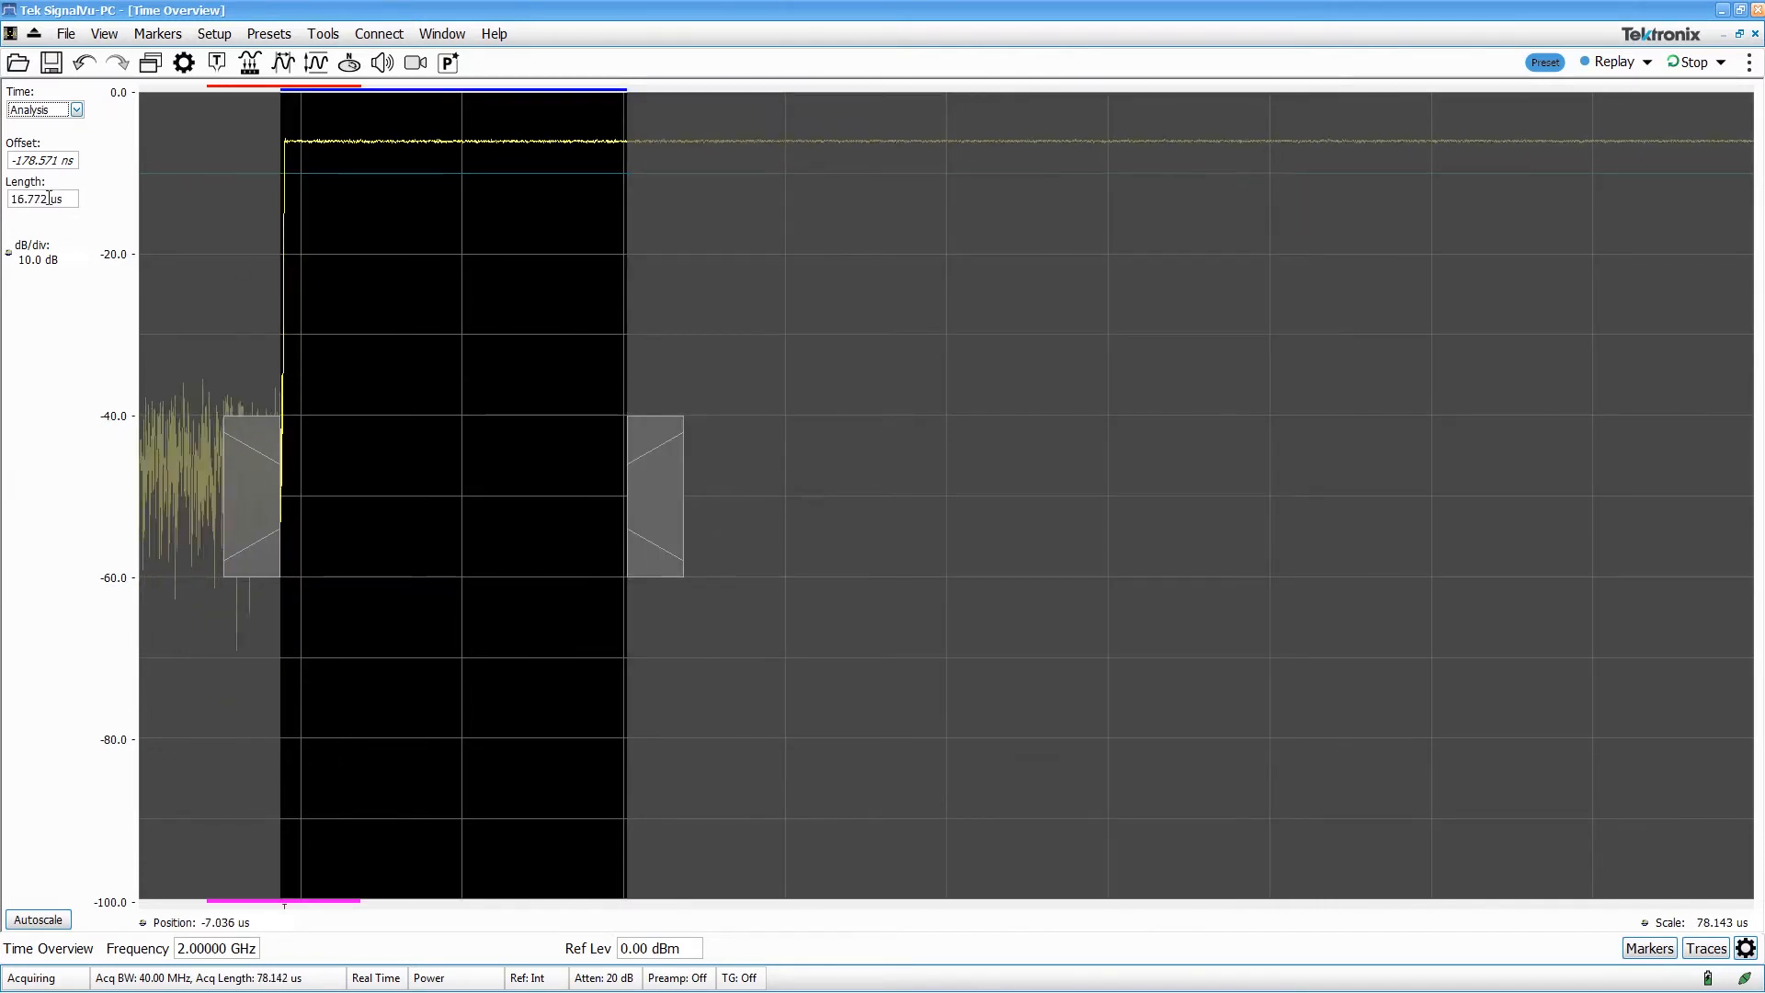
Step: Set the analysis length to 500 us so the window covers several pulses
type("5")
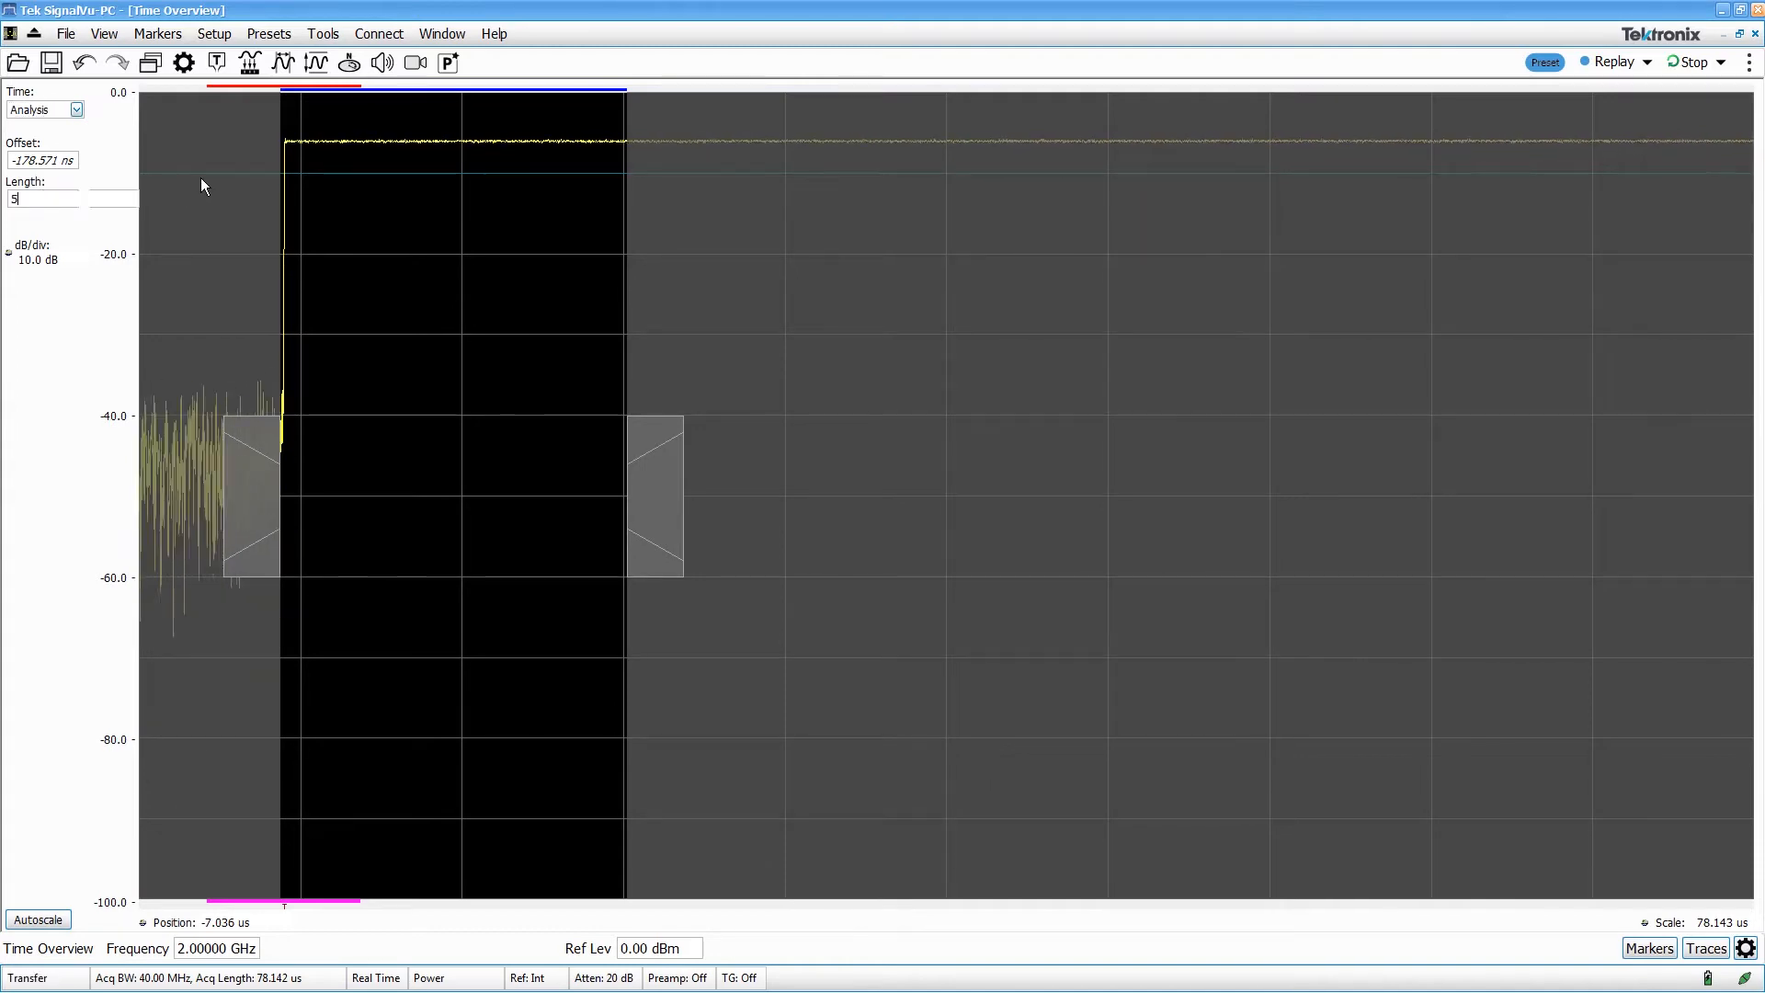
type("500 us")
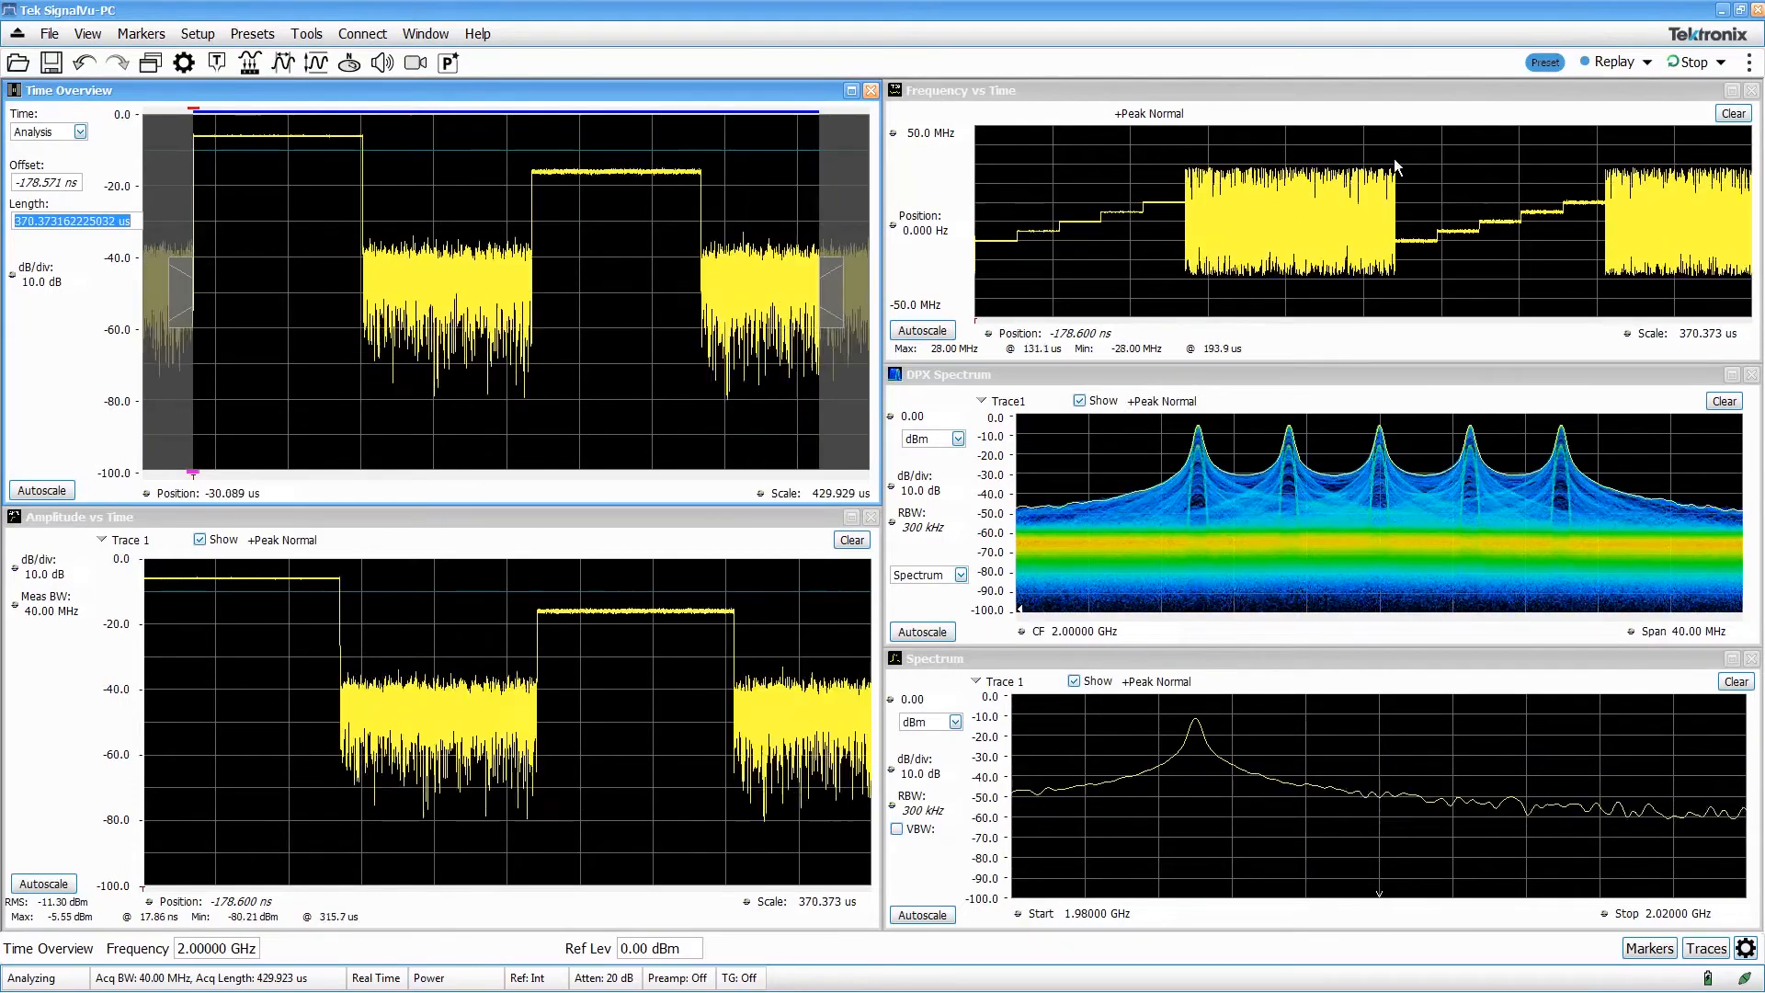
Step: Stop acquisition to freeze the captured hop pulses in all five displays
left_click(1693, 63)
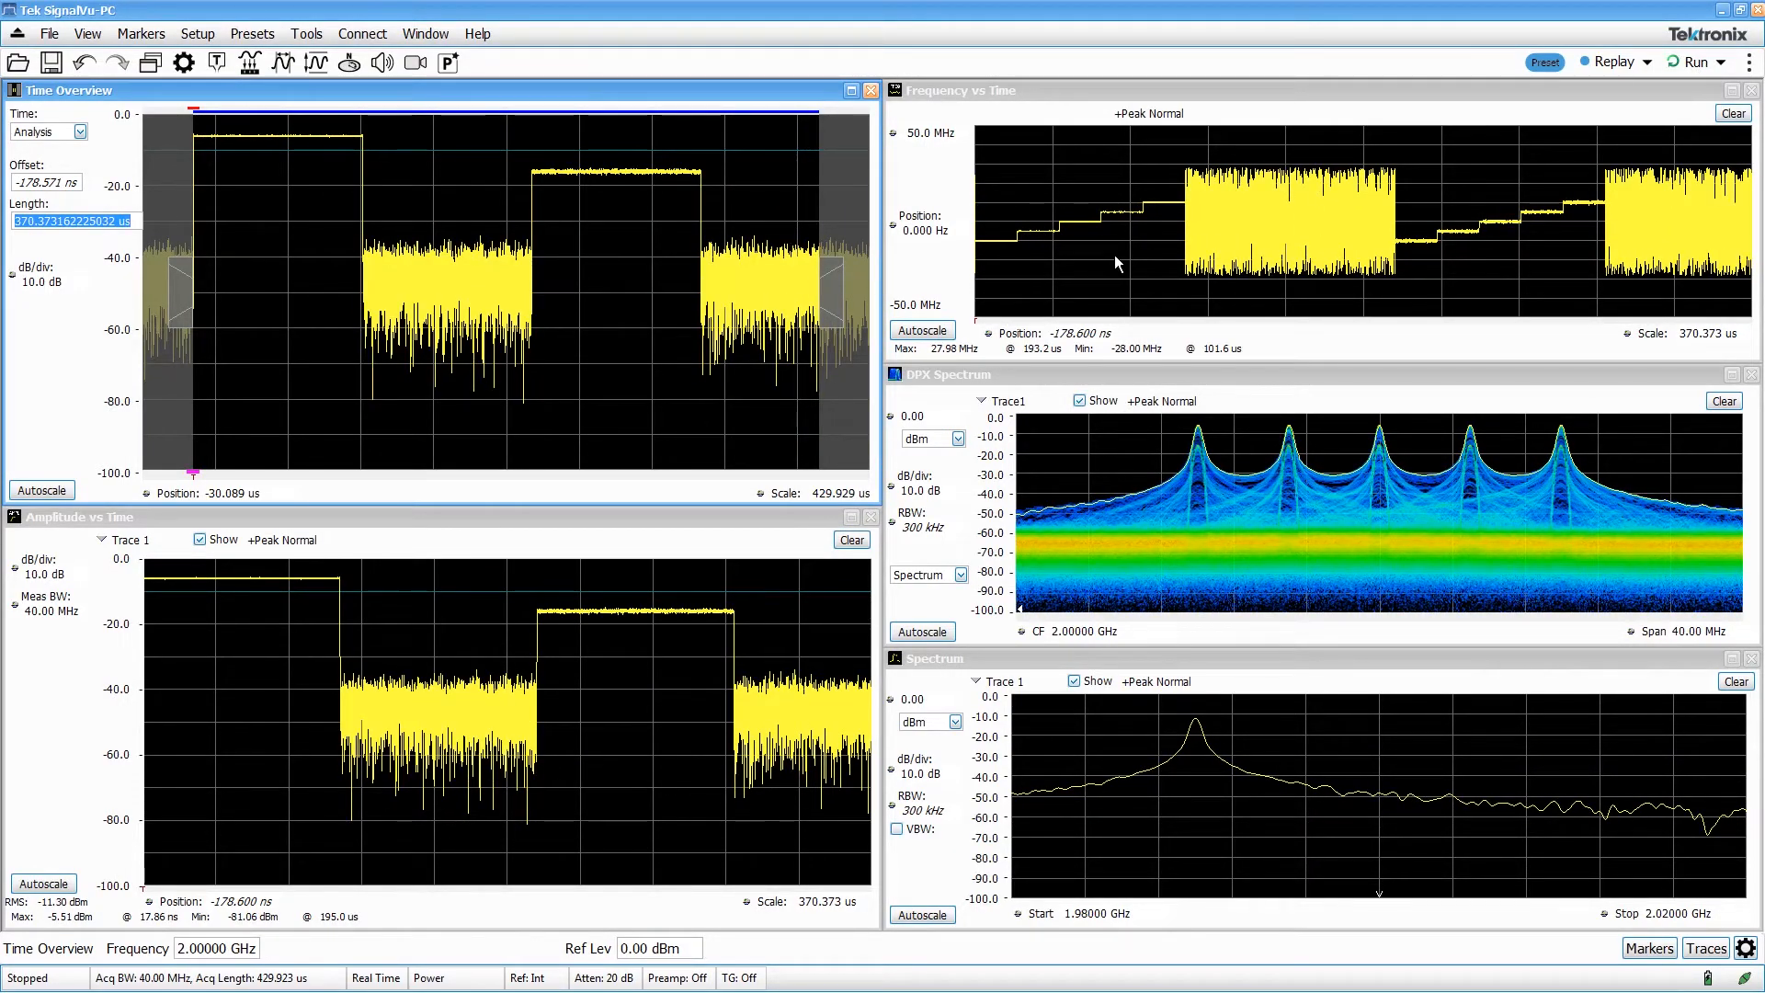
mouse_move(1576, 129)
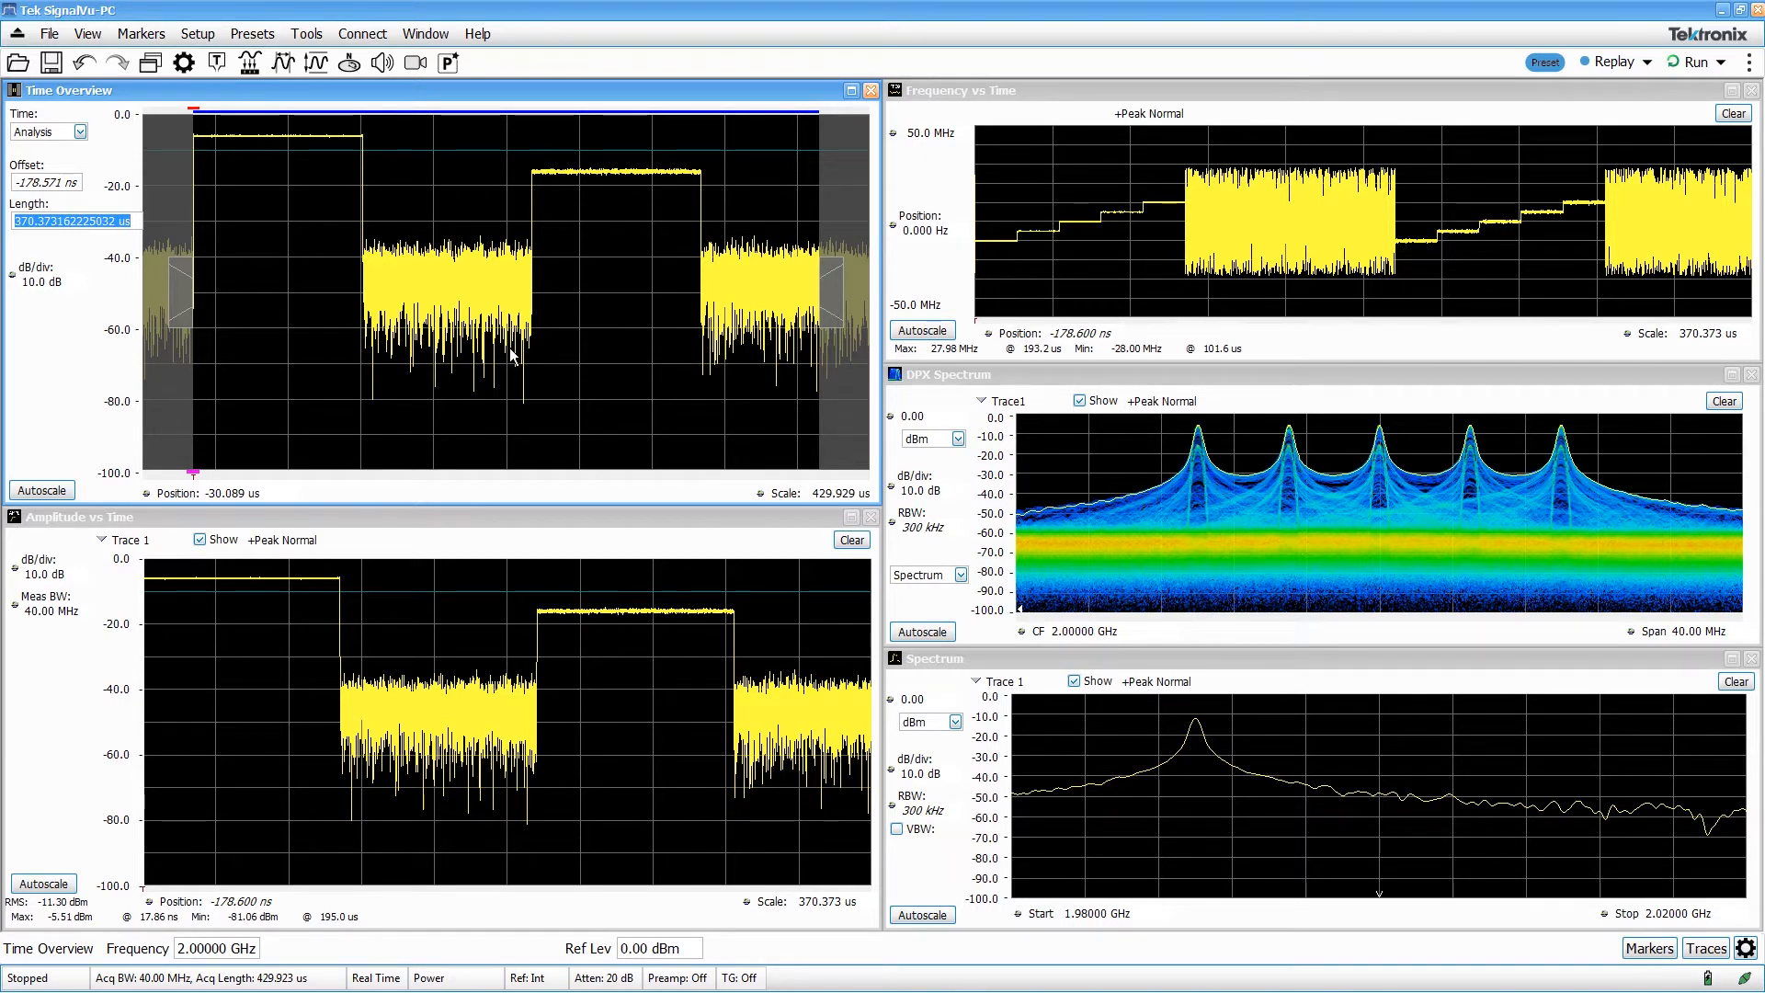
mouse_move(513, 342)
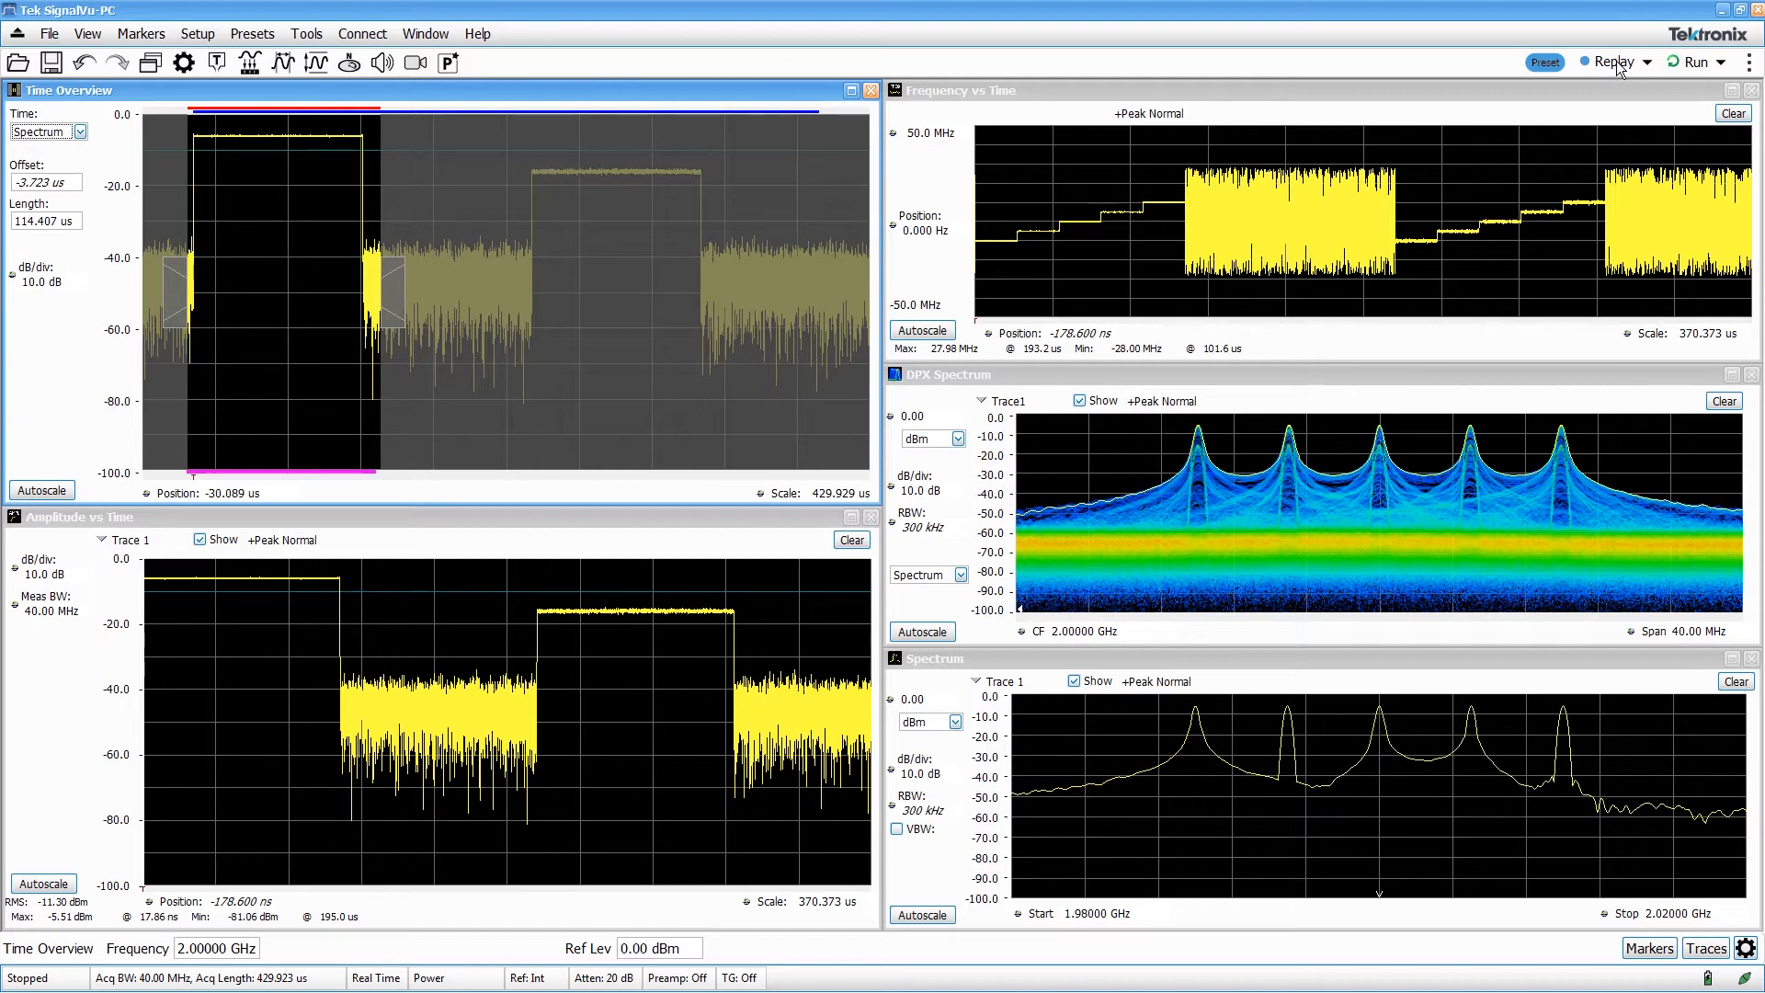
mouse_move(1335, 645)
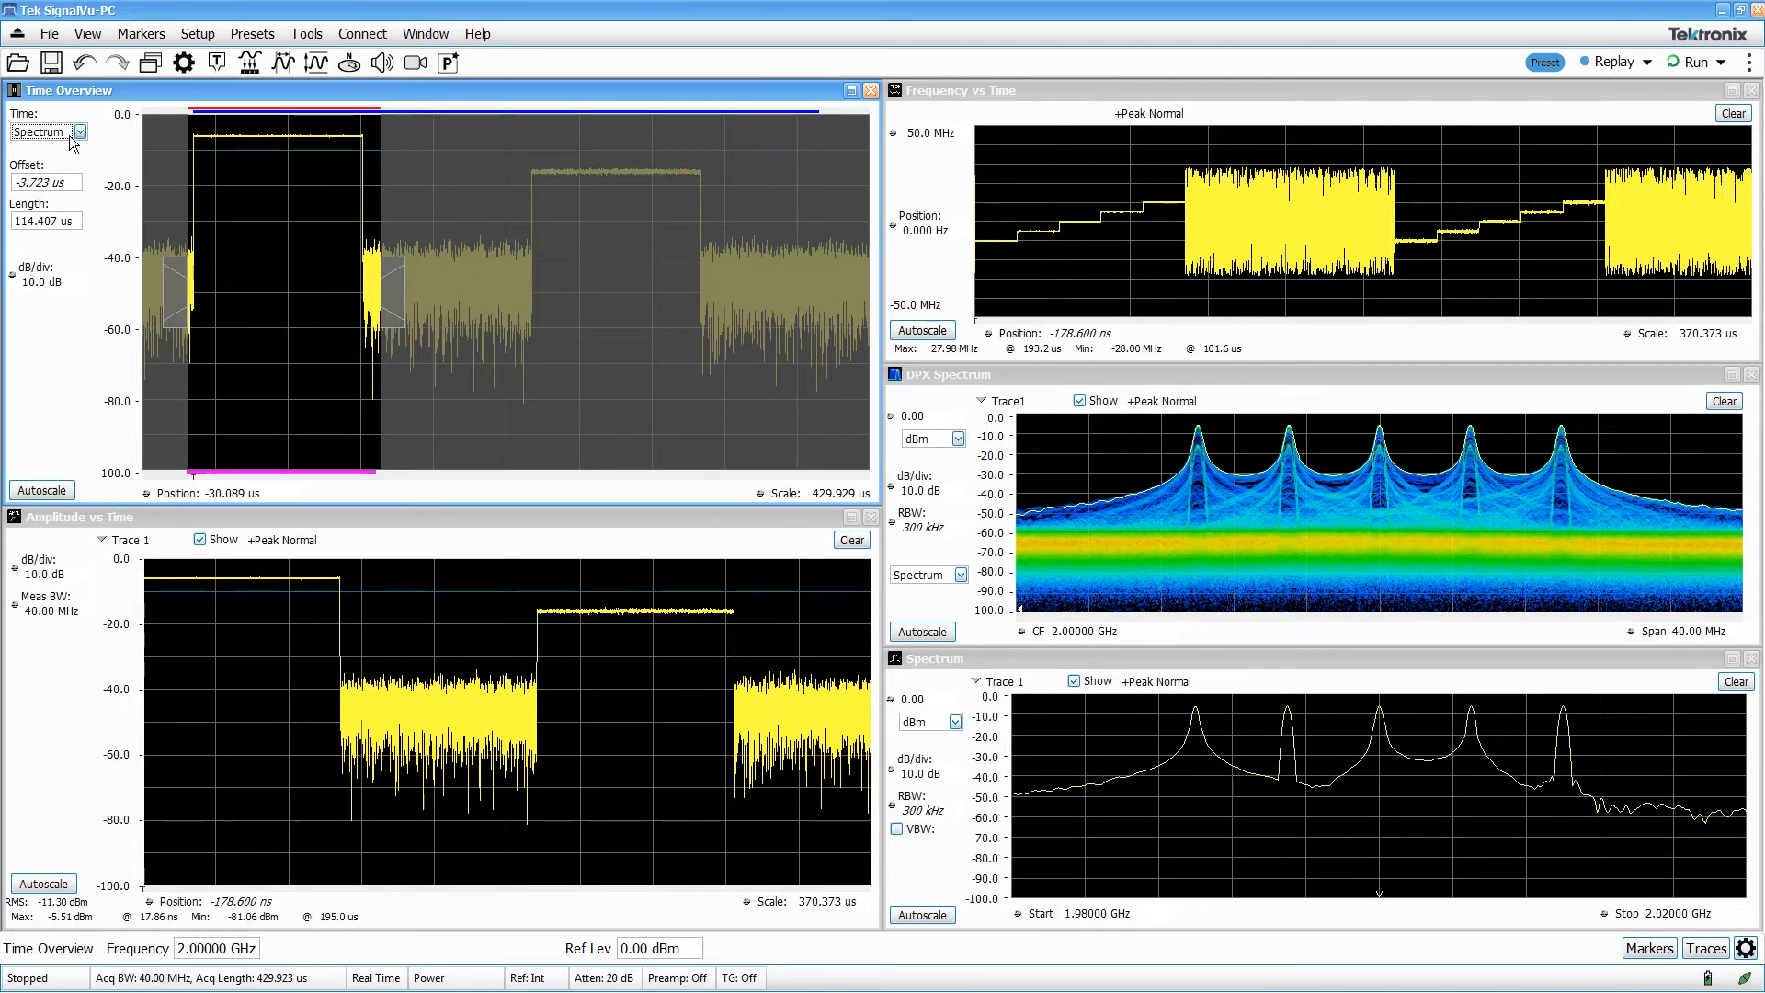
Step: Select the Spectrum time so a separate 114.407 µs spectrum window covers the first pulse
left_click(79, 133)
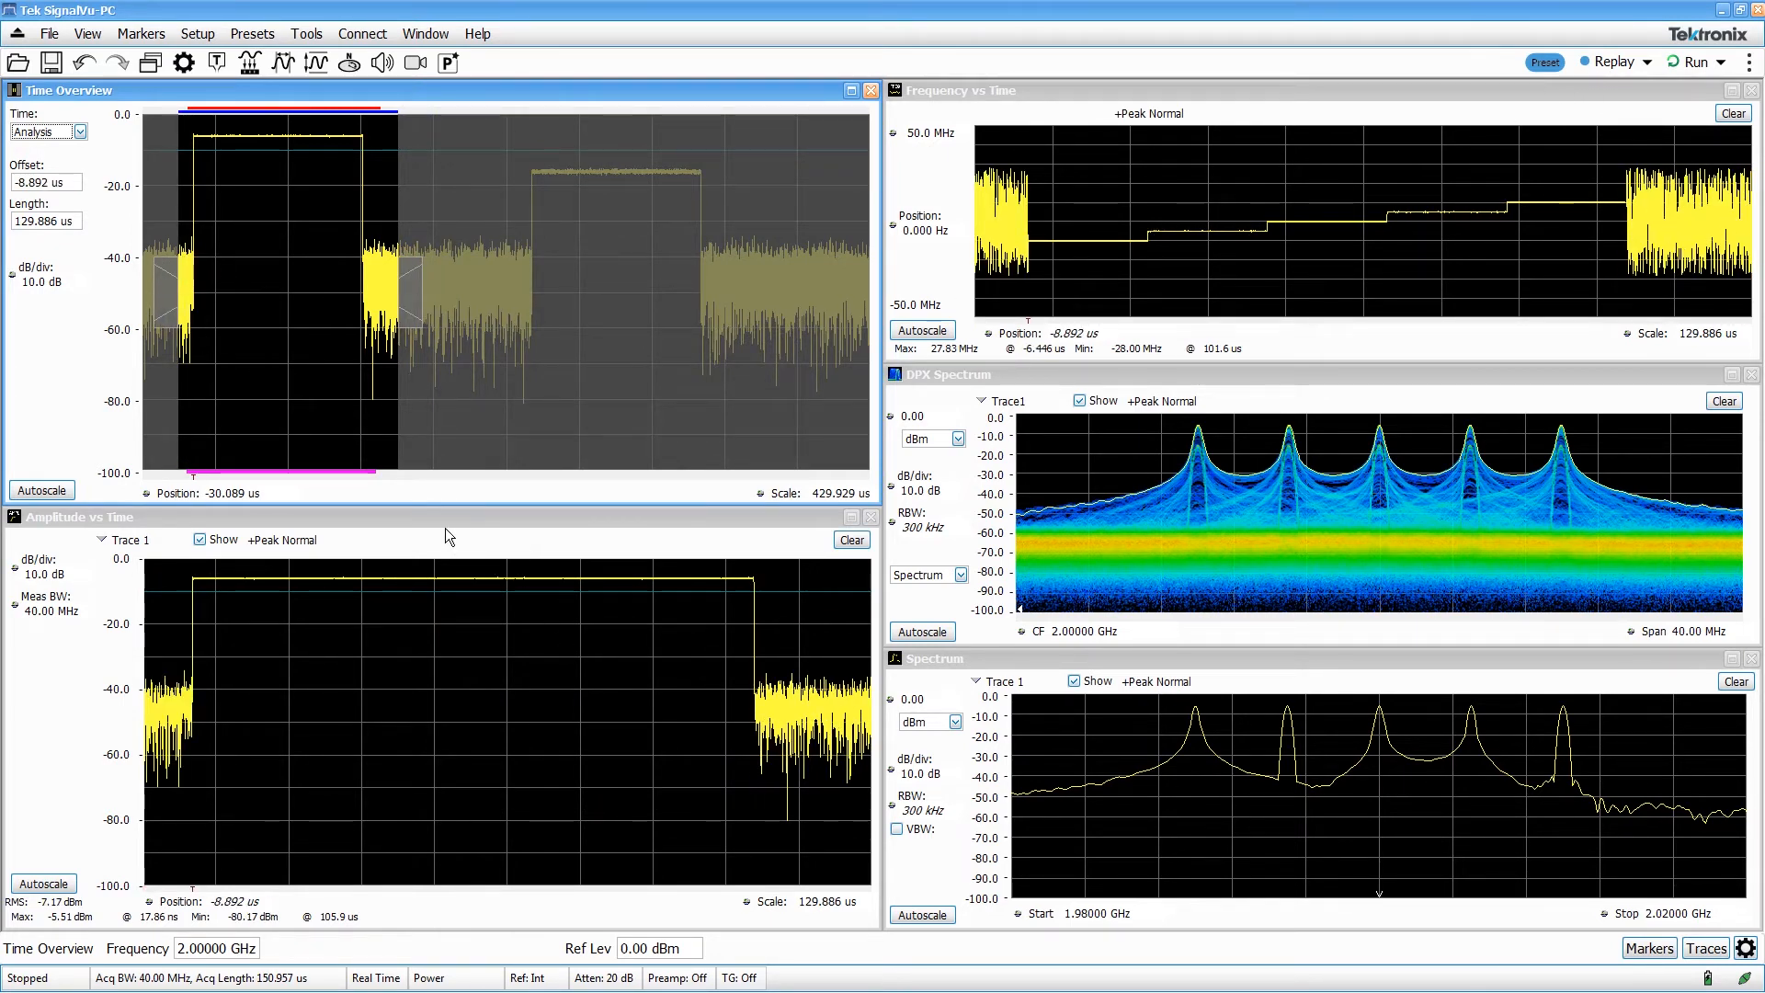
Step: Add marker MR and drag it along the pulse top to 48.429 µs, reading -6.14 dBm
left_click(1647, 949)
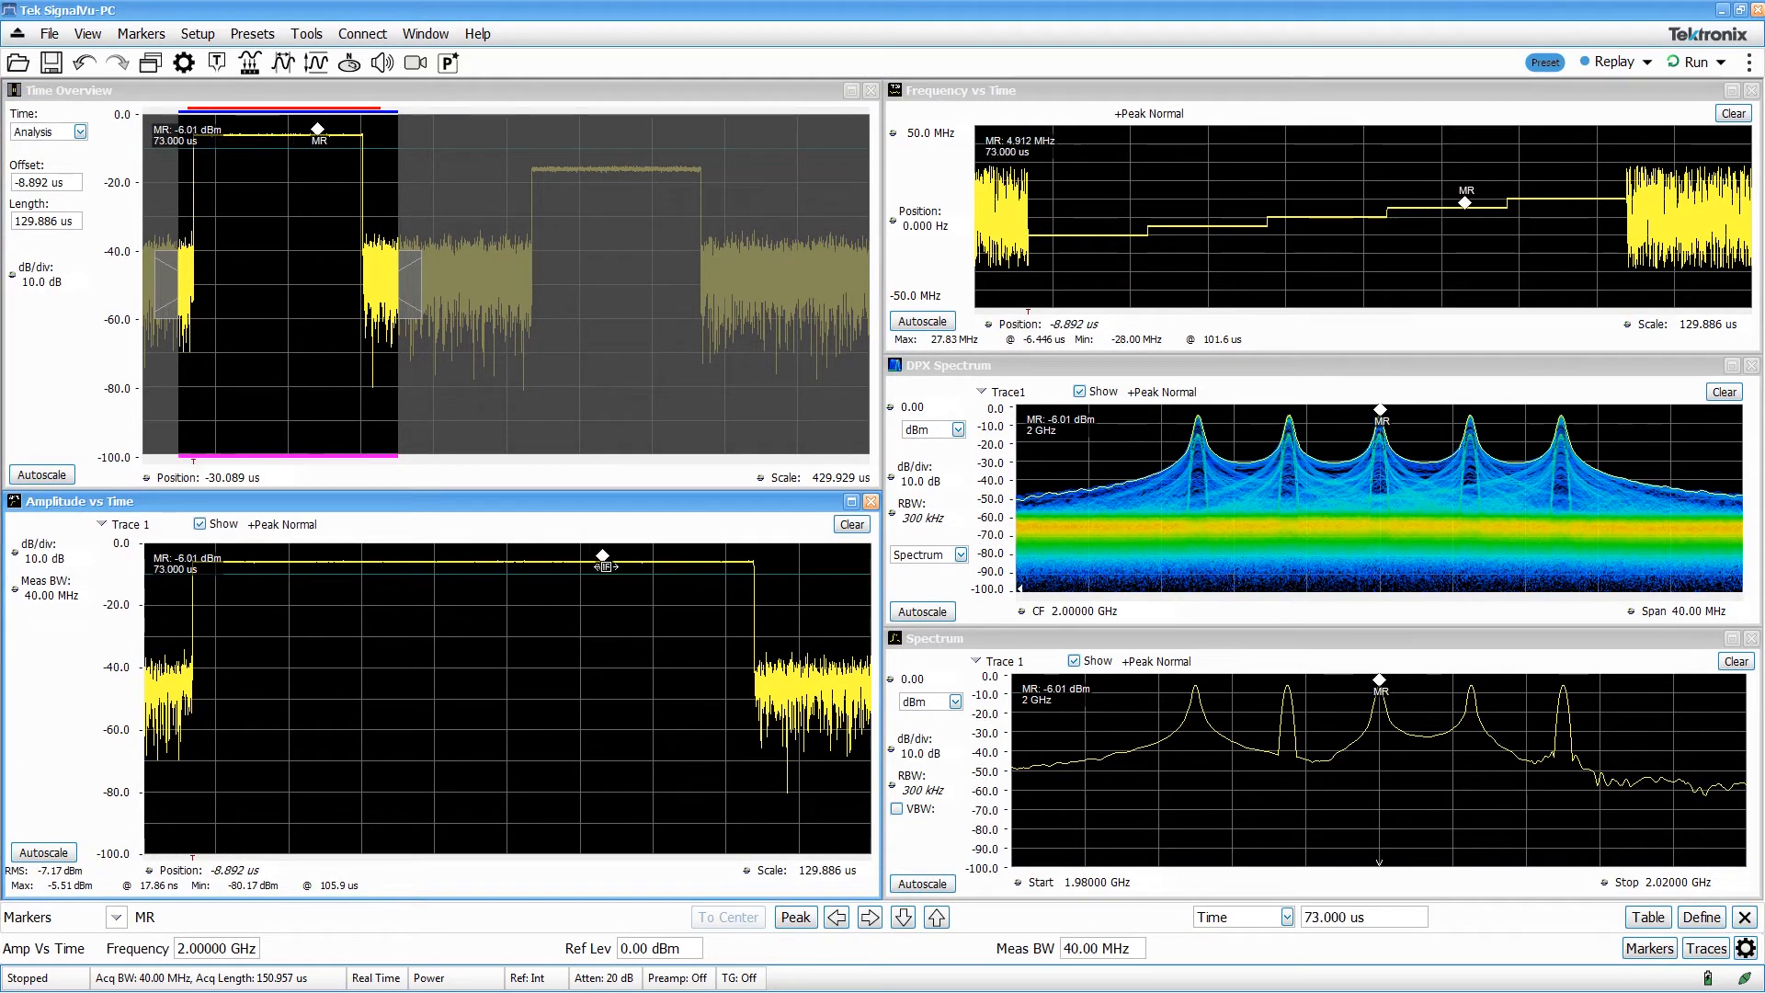
left_click_drag(601, 563, 618, 563)
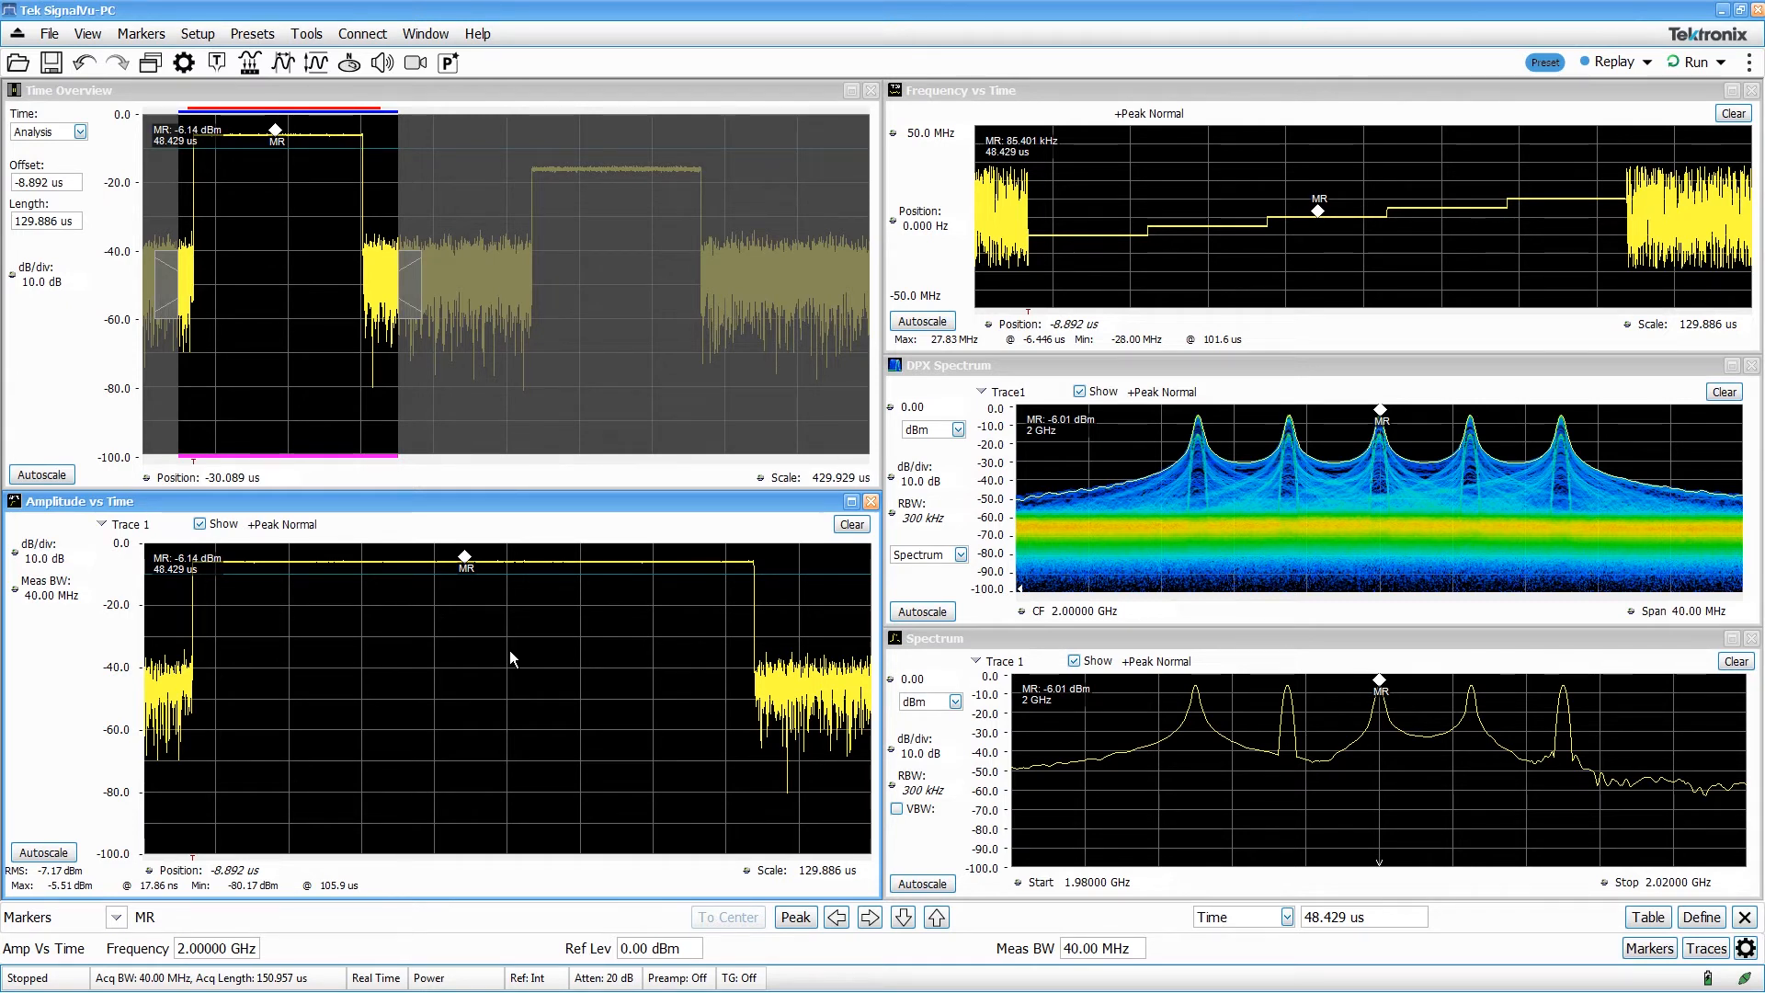
mouse_move(476, 783)
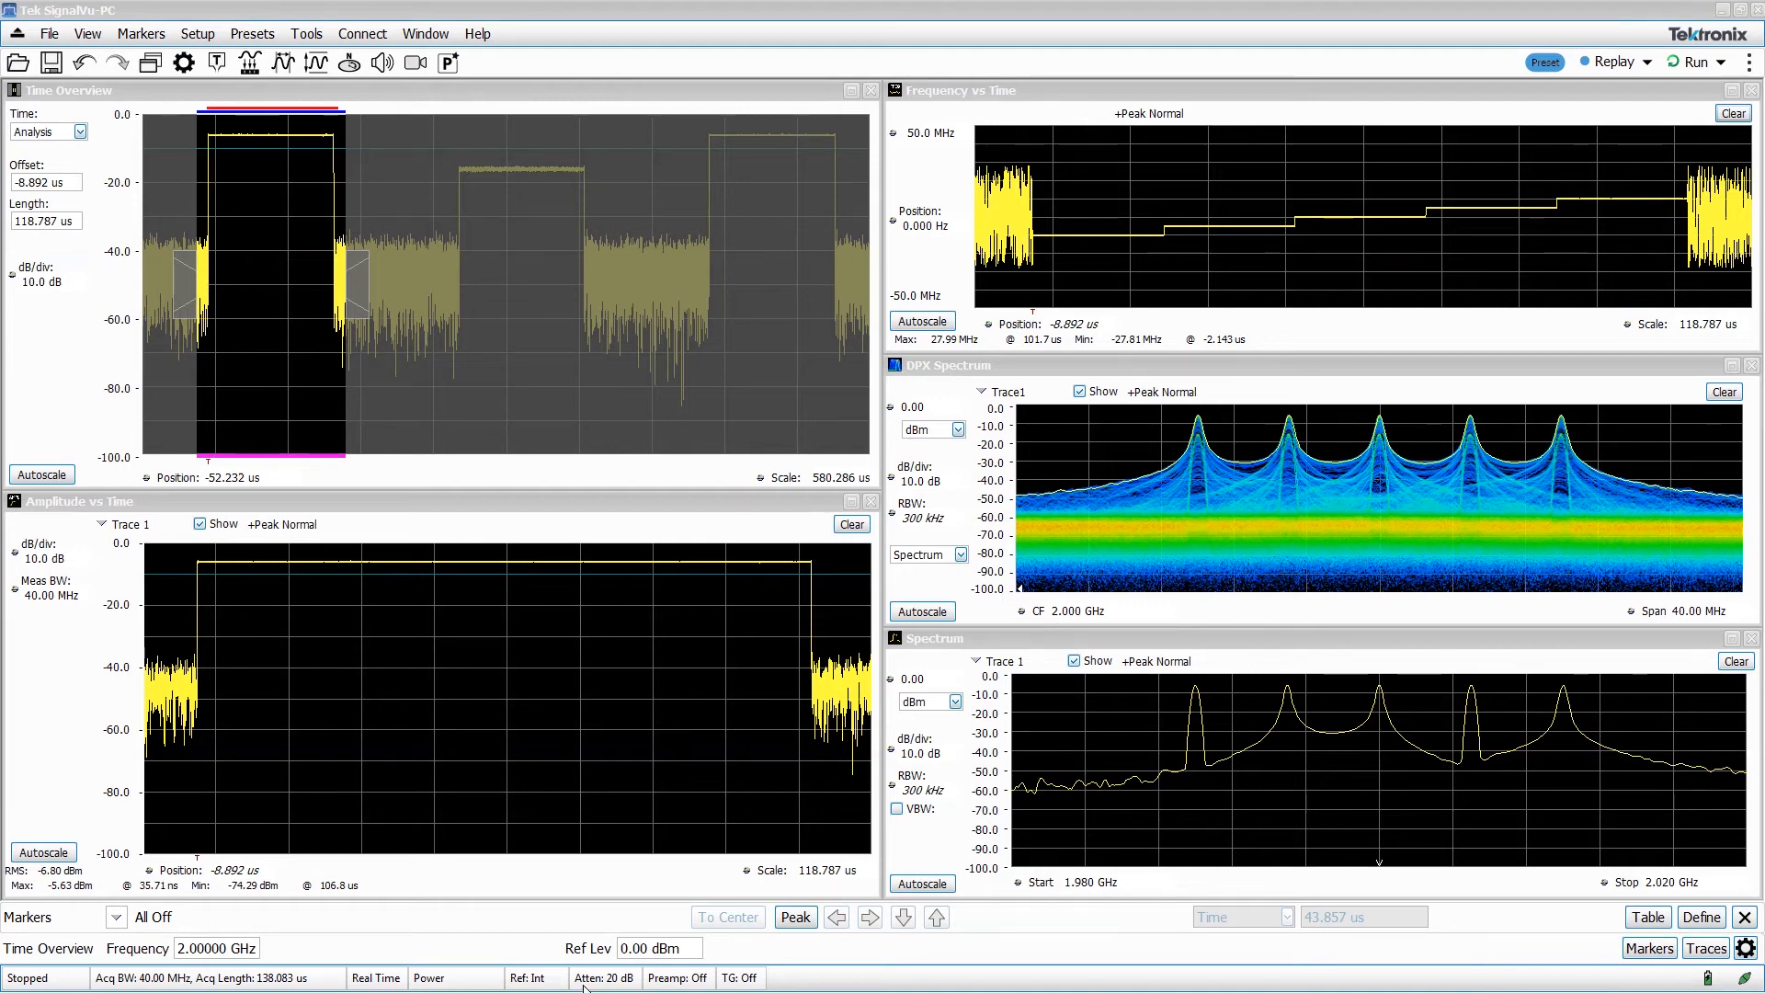
Step: Widen the analysis time across several pulses and select the separate 104.9 µs spectrum time for adjustment
left_click_drag(360, 290, 783, 291)
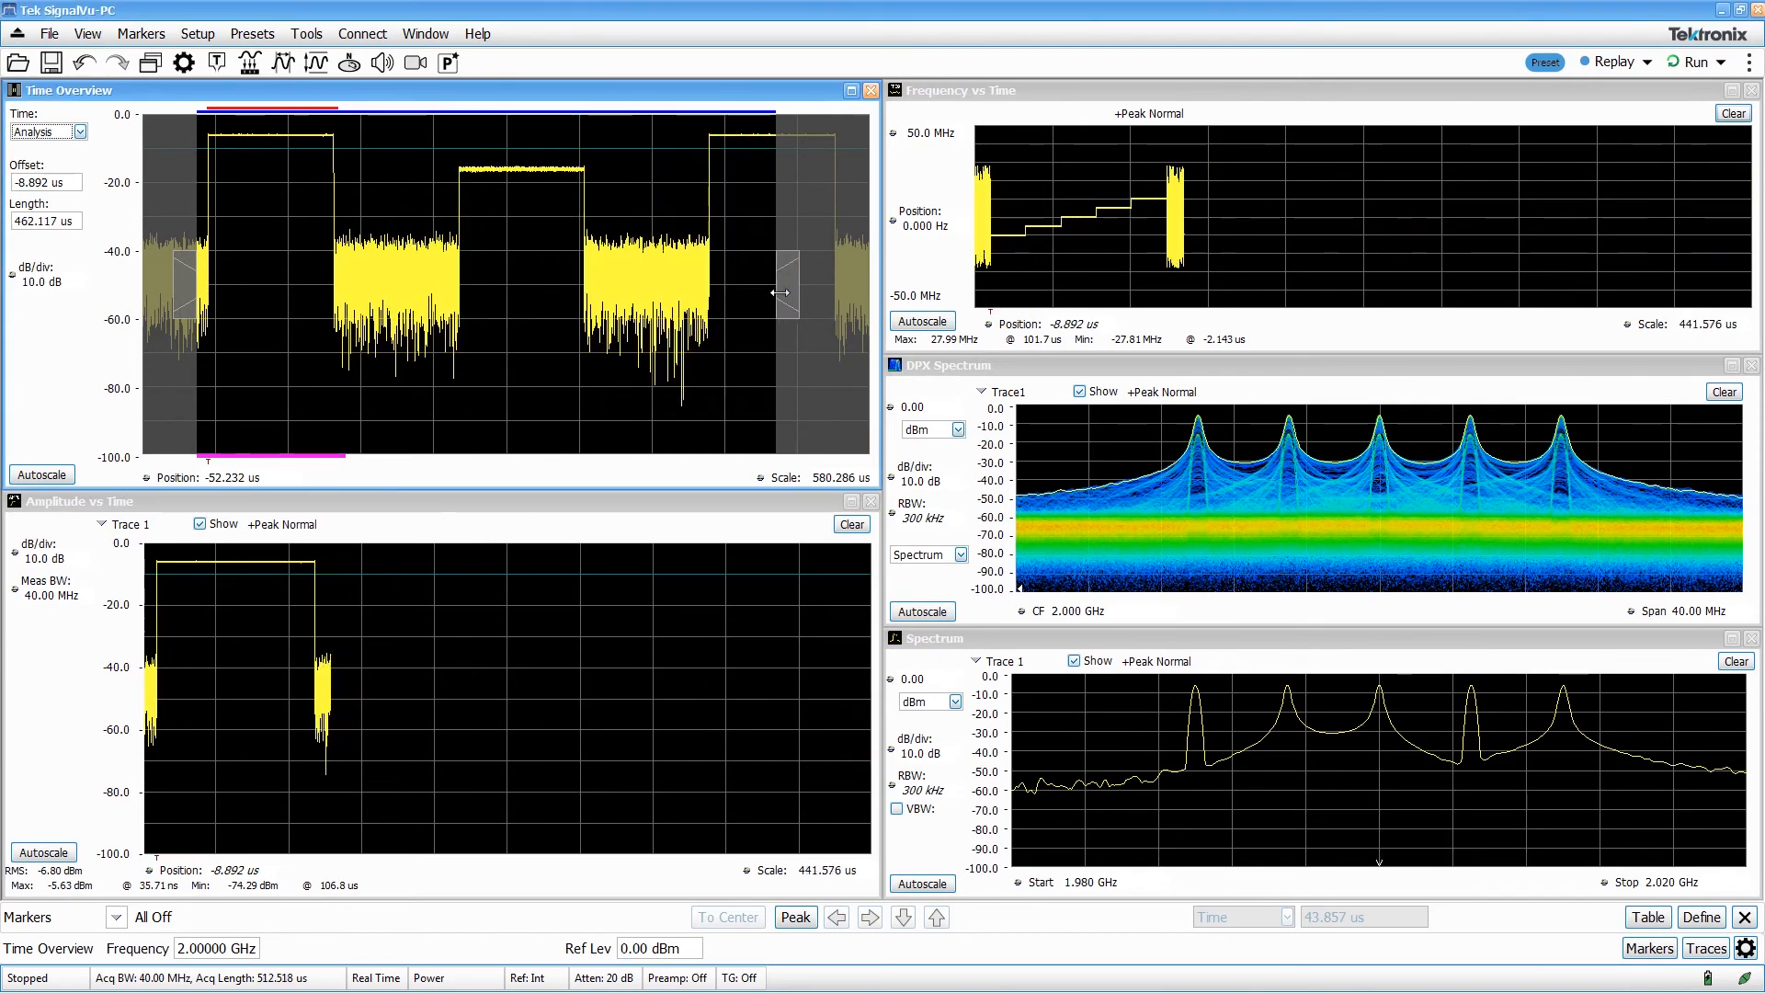
left_click(79, 132)
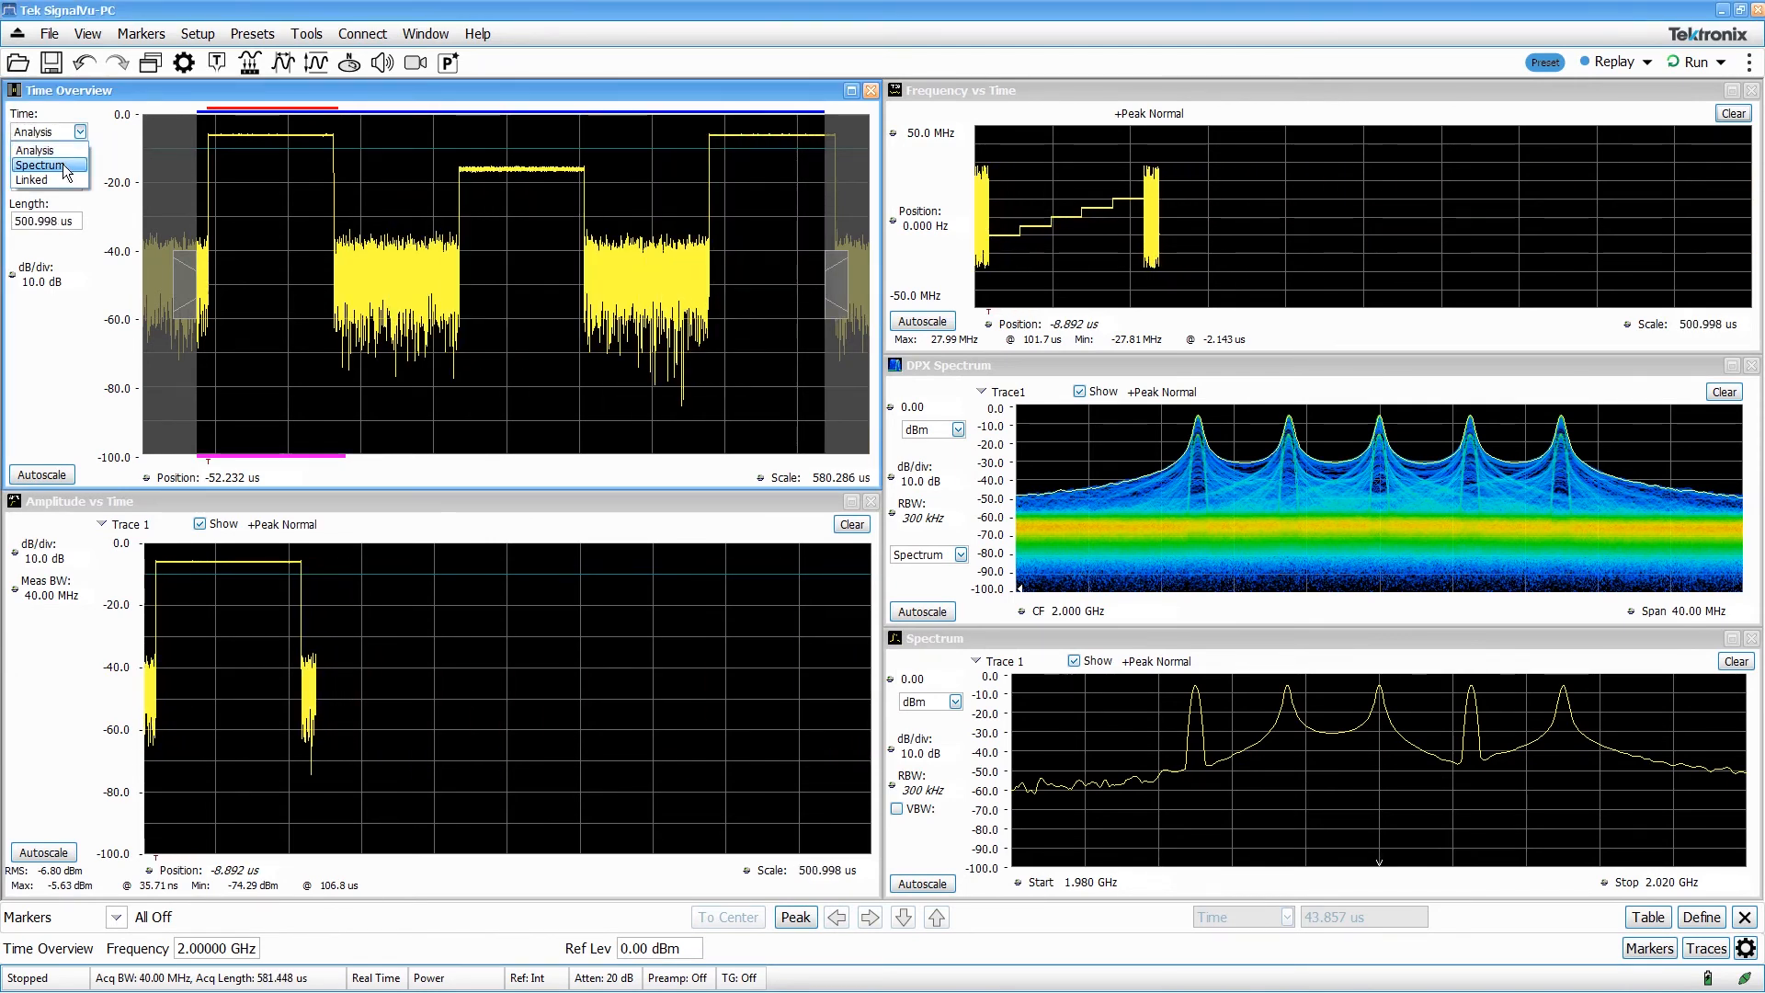
left_click(42, 166)
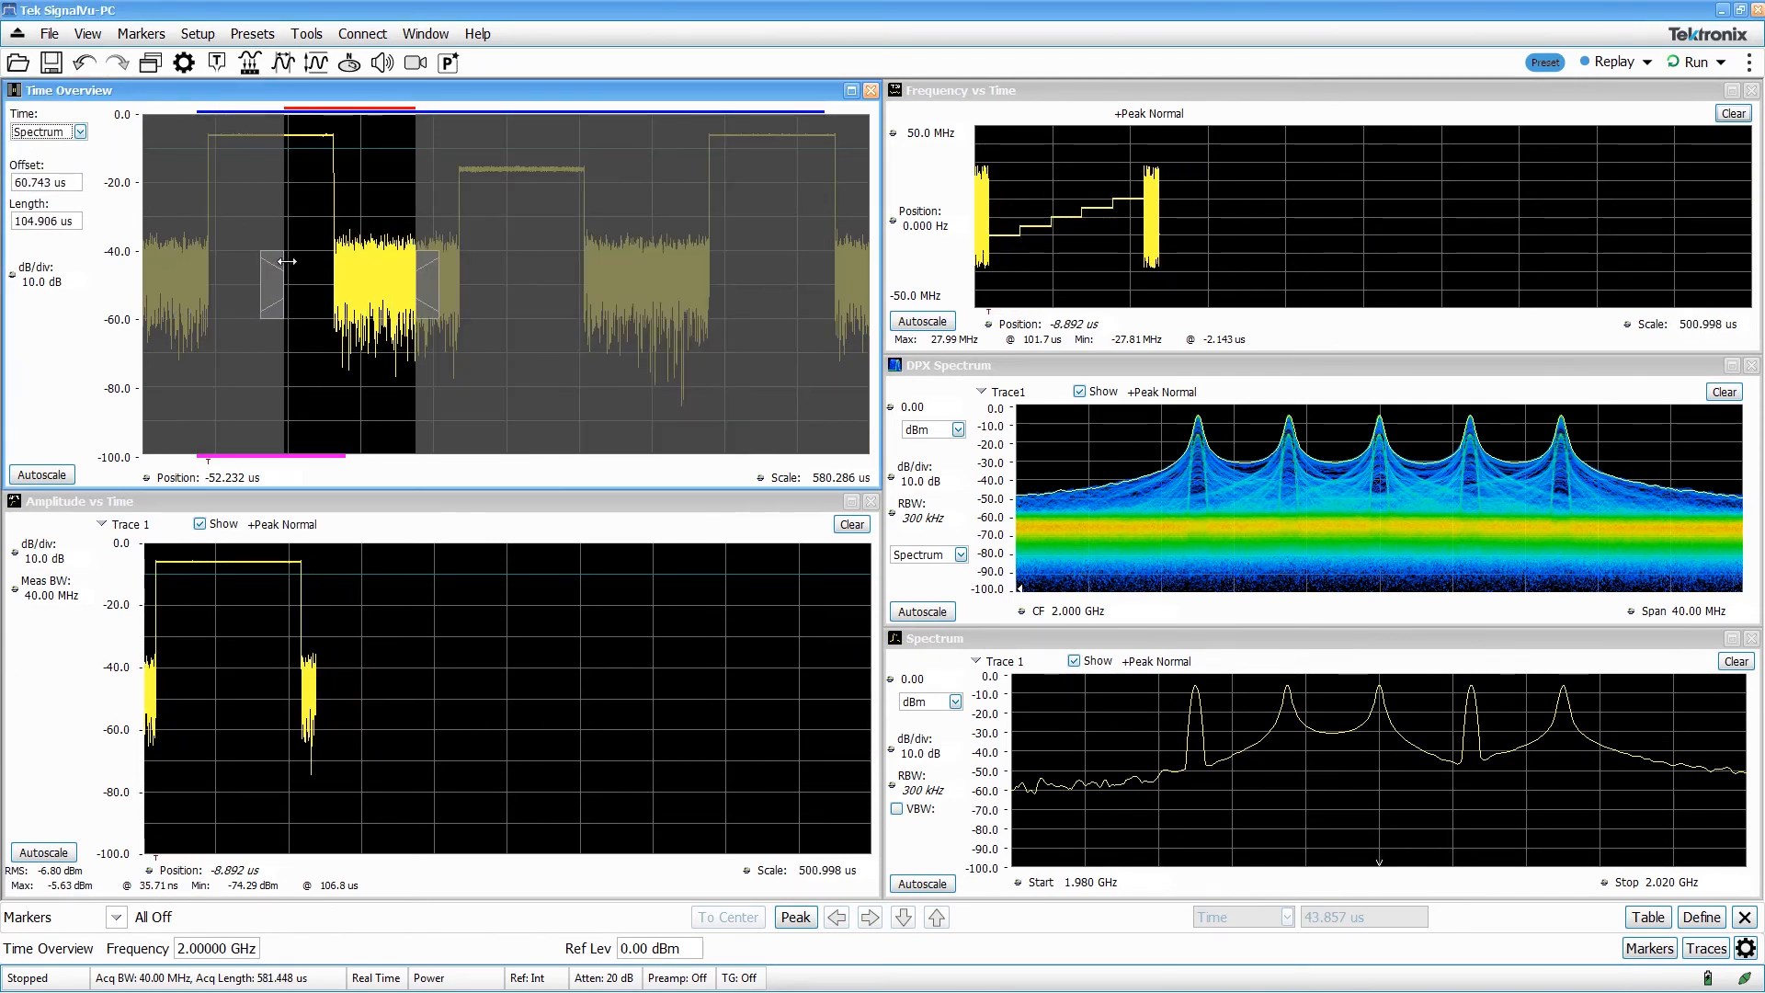